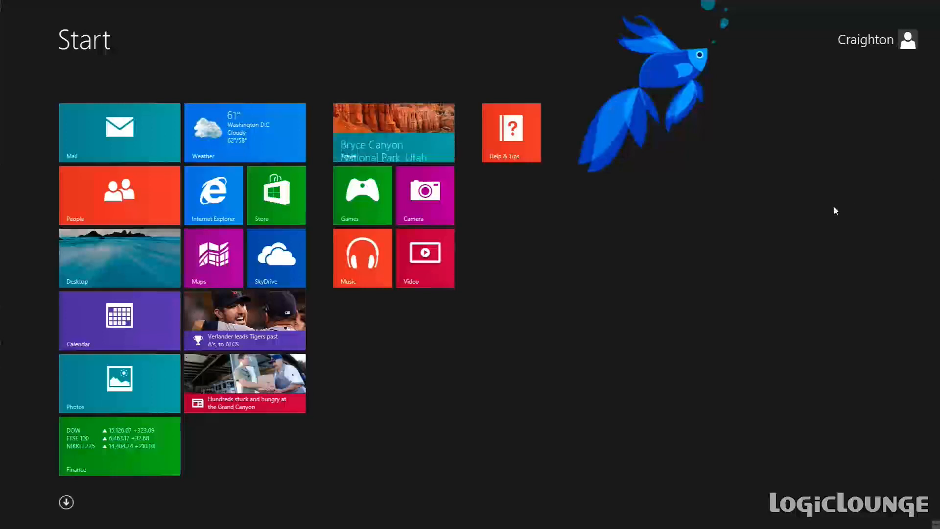
Leave the Windows 8.1 Start screen for the desktop via the Desktop tile.
{"action": "left_click", "coordinate": [118, 257]}
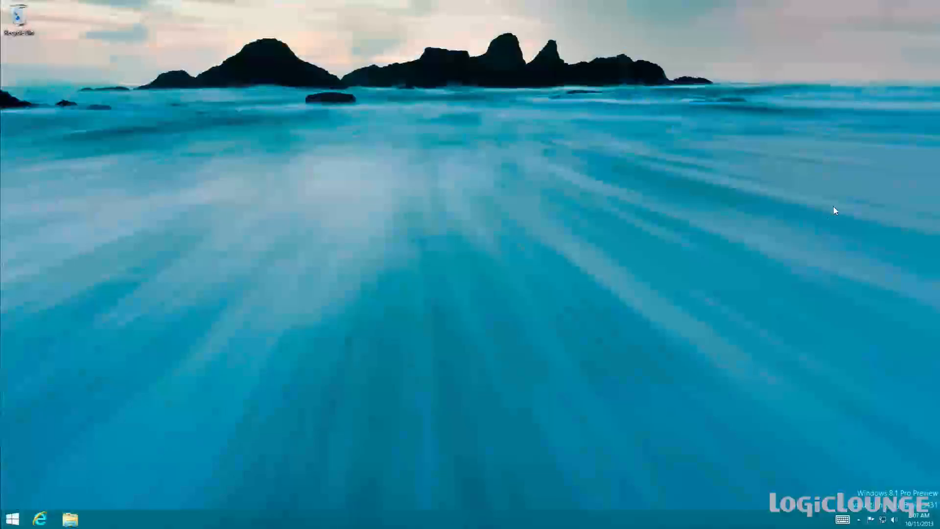
{"action": "mouse_move", "coordinate": [864, 474]}
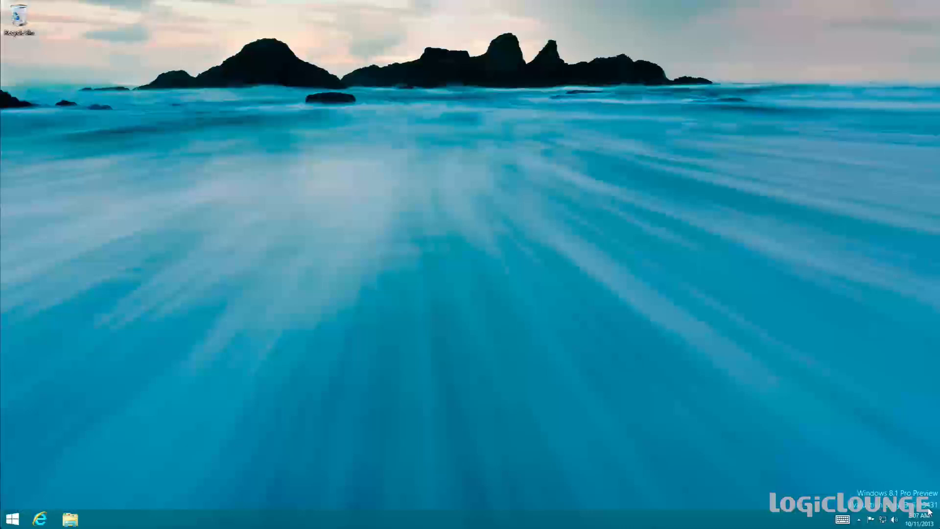
{"action": "mouse_move", "coordinate": [536, 353]}
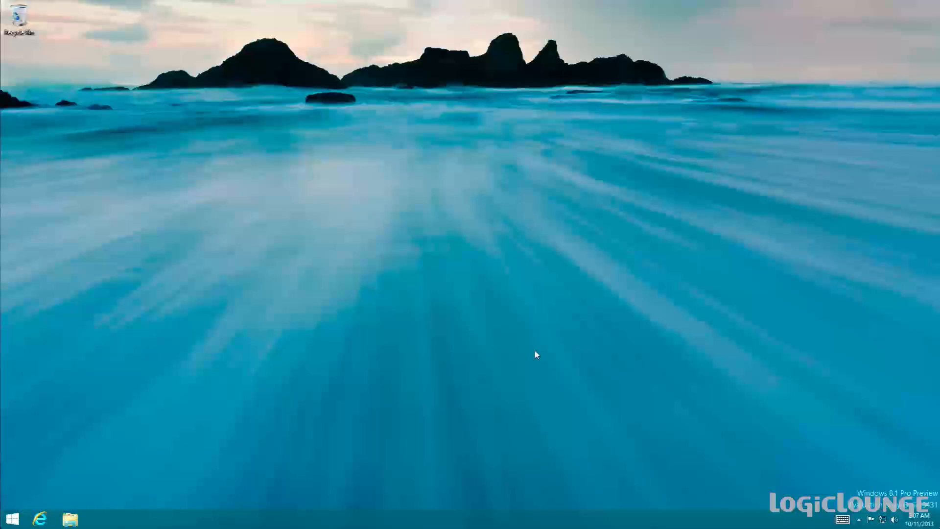
Launch Internet Explorer 11 from the taskbar on MSN and bring up its Tools menu.
{"action": "left_click", "coordinate": [39, 518]}
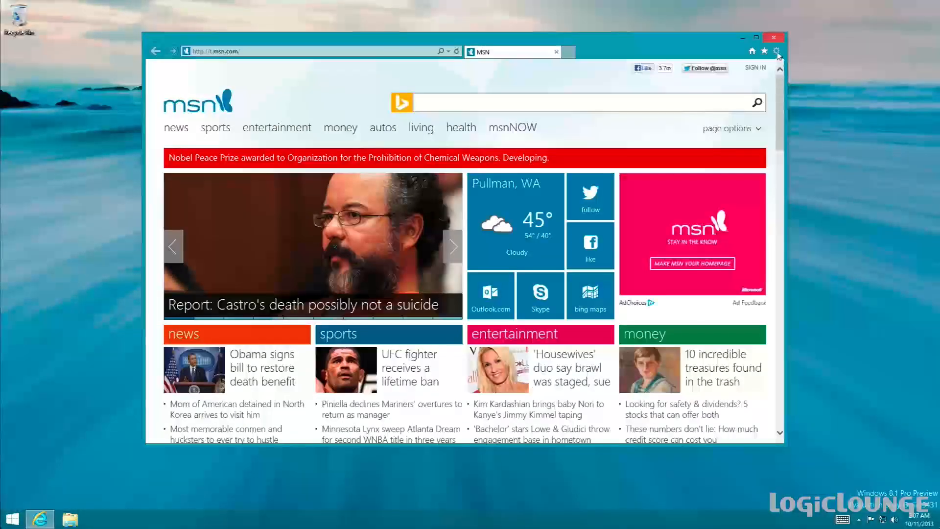
{"action": "left_click", "coordinate": [777, 50]}
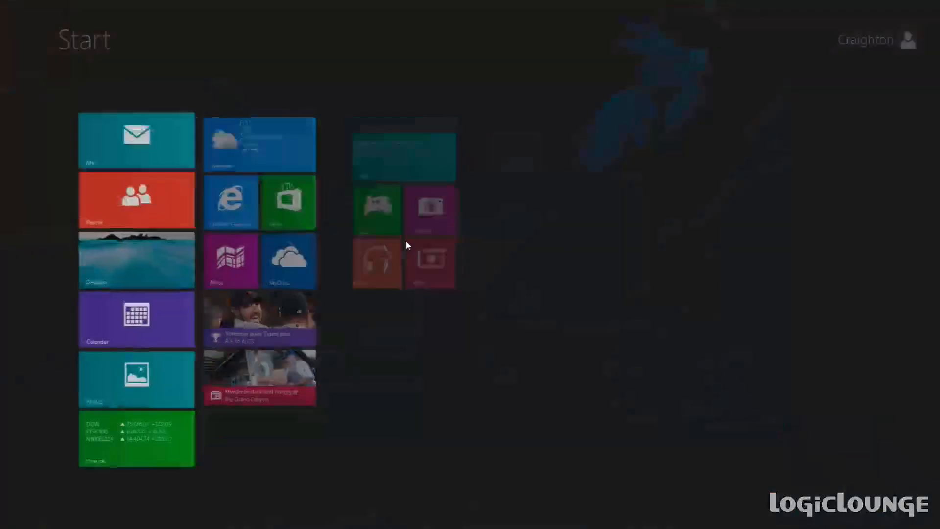
{"action": "left_click", "coordinate": [231, 202]}
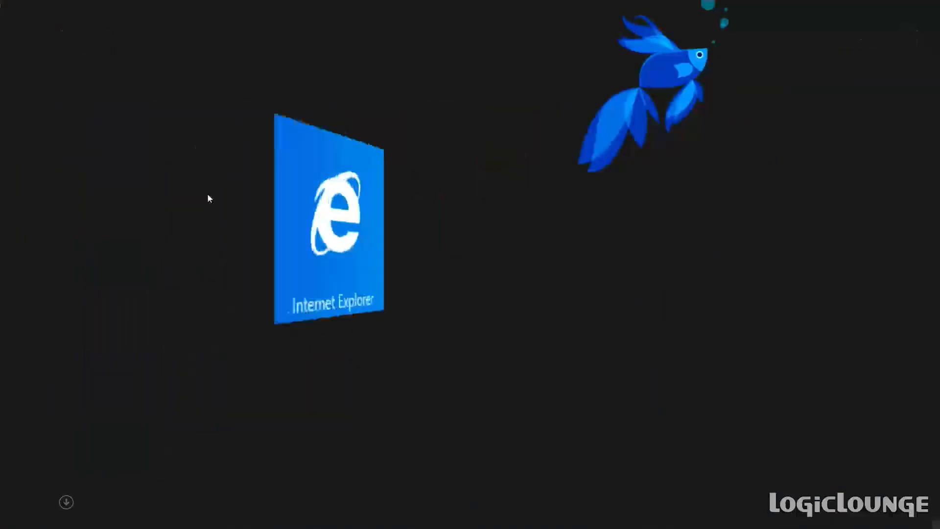
{"action": "left_click", "coordinate": [329, 215]}
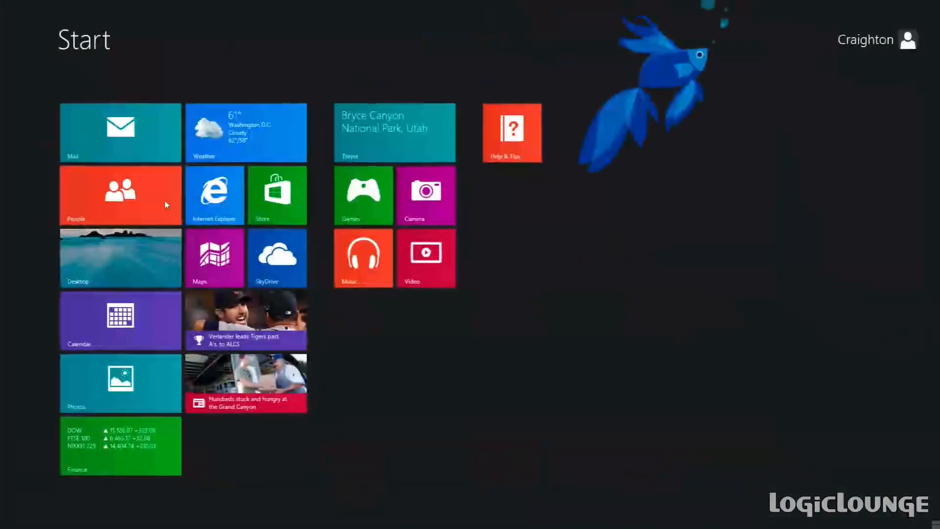
Return to the desktop browser and close the About Internet Explorer 11 dialog.
{"action": "left_click", "coordinate": [216, 195]}
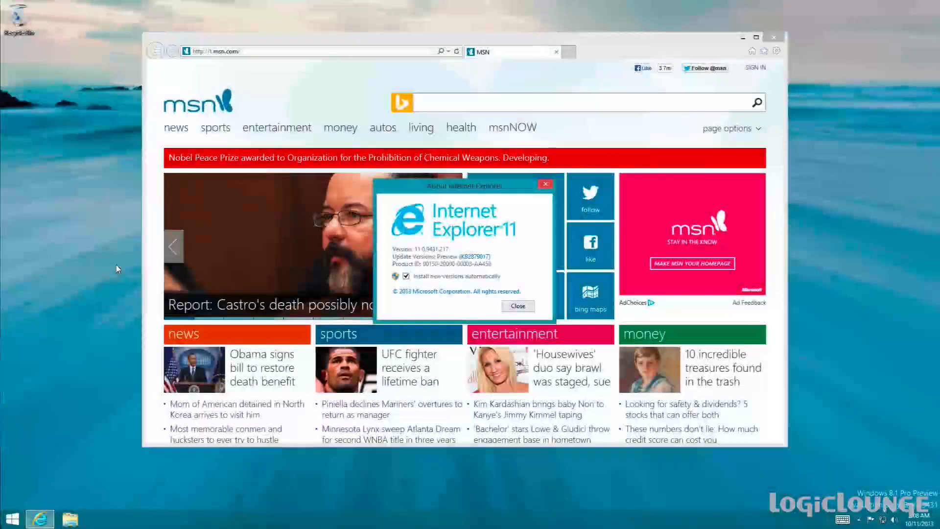
{"action": "left_click", "coordinate": [517, 305]}
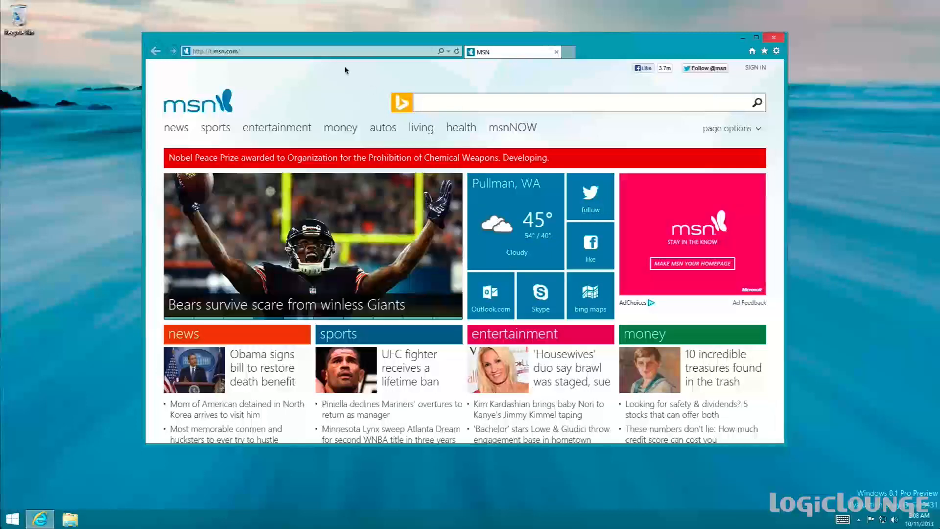
{"action": "left_click", "coordinate": [576, 102]}
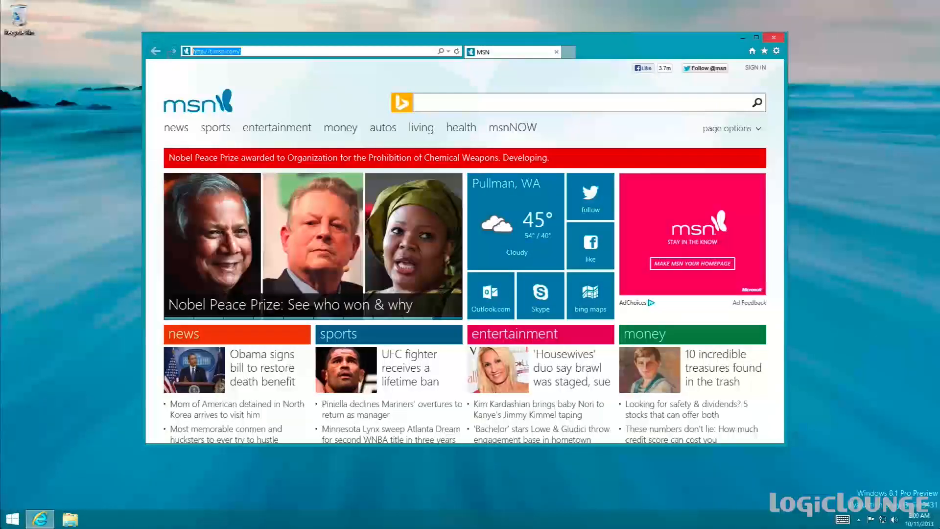
Start entering html5test.com in the address bar to load the HTML5 test site.
{"action": "left_click", "coordinate": [216, 51]}
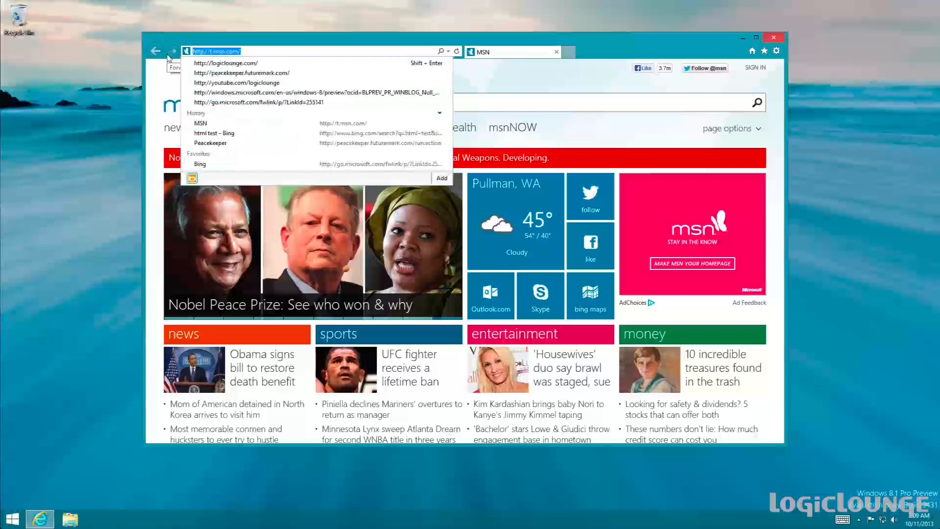
{"action": "type", "text": "html5test"}
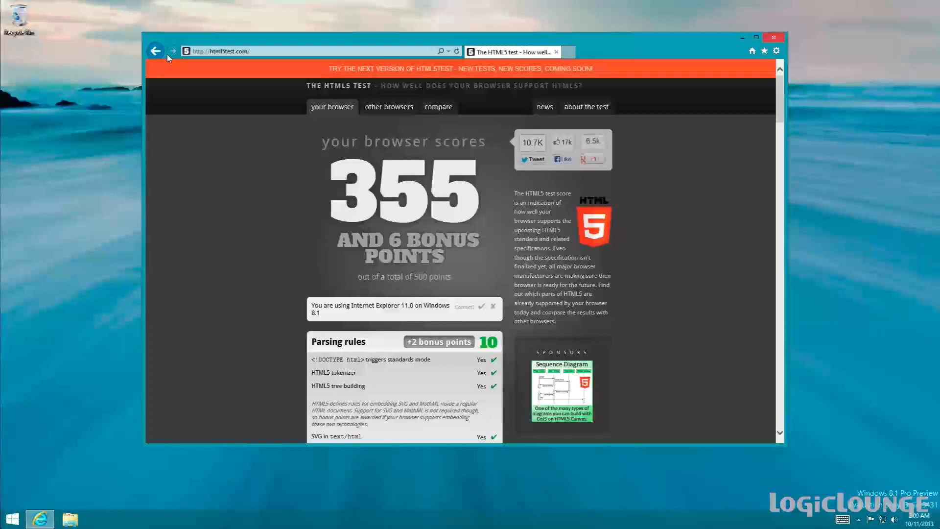
{"action": "mouse_move", "coordinate": [367, 3]}
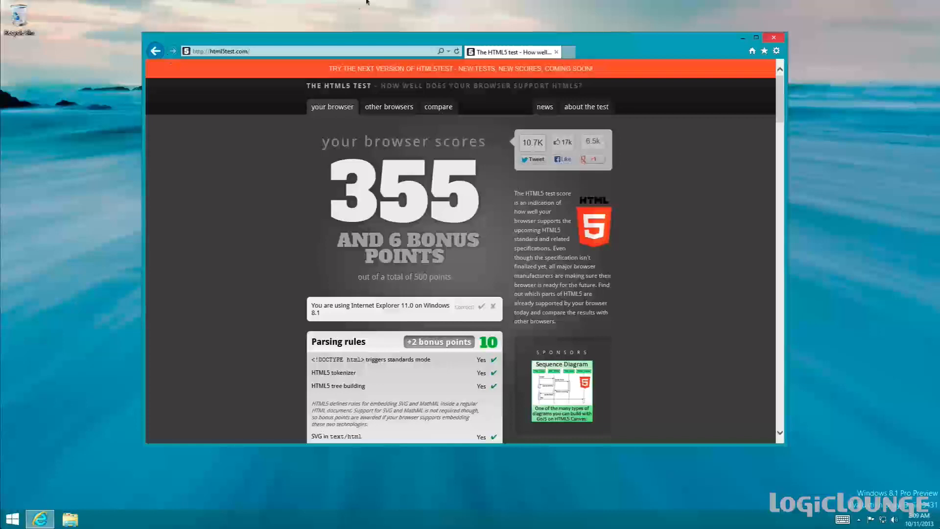
Scroll the HTML5 test results down to the Canvas, Video and Audio sections.
{"action": "scroll", "scroll_direction": "down", "scroll_amount": 3}
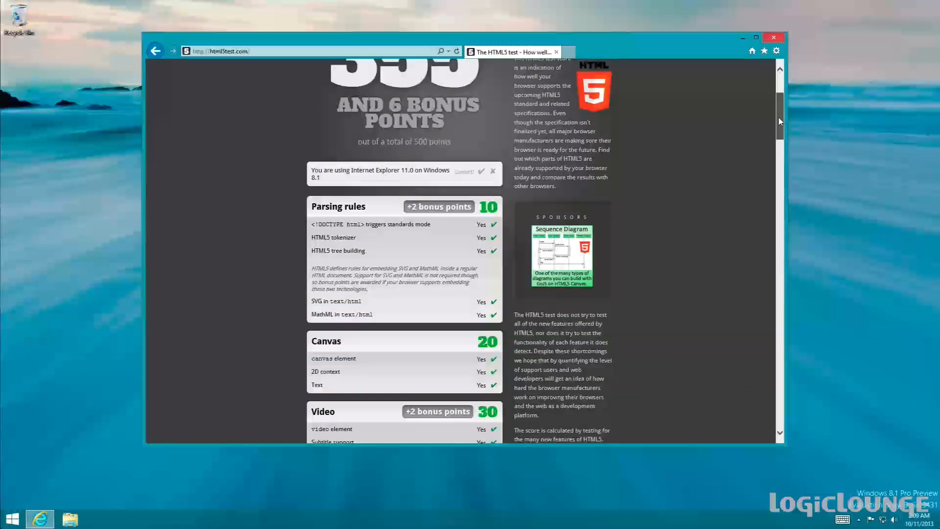
{"action": "scroll", "scroll_direction": "down", "scroll_amount": 3}
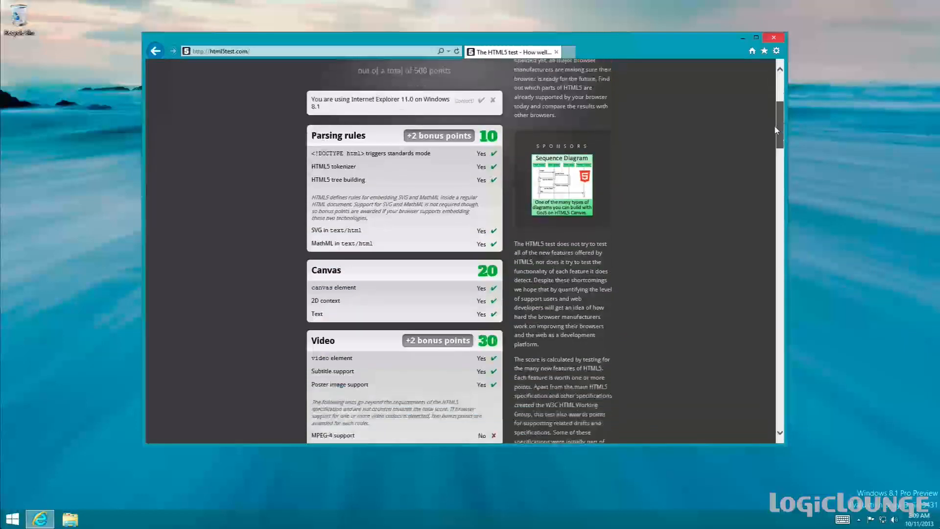
{"action": "scroll", "scroll_direction": "down", "scroll_amount": 3}
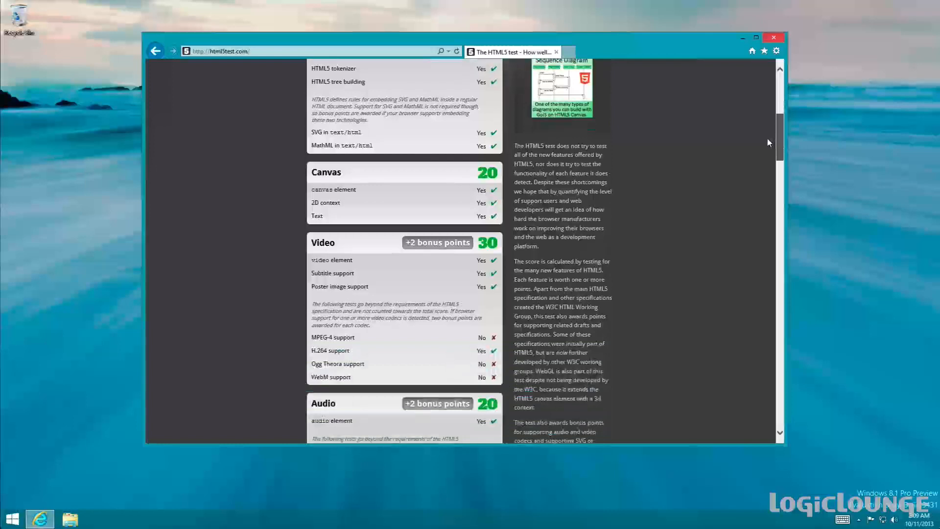
{"action": "scroll", "scroll_direction": "down", "scroll_amount": 3}
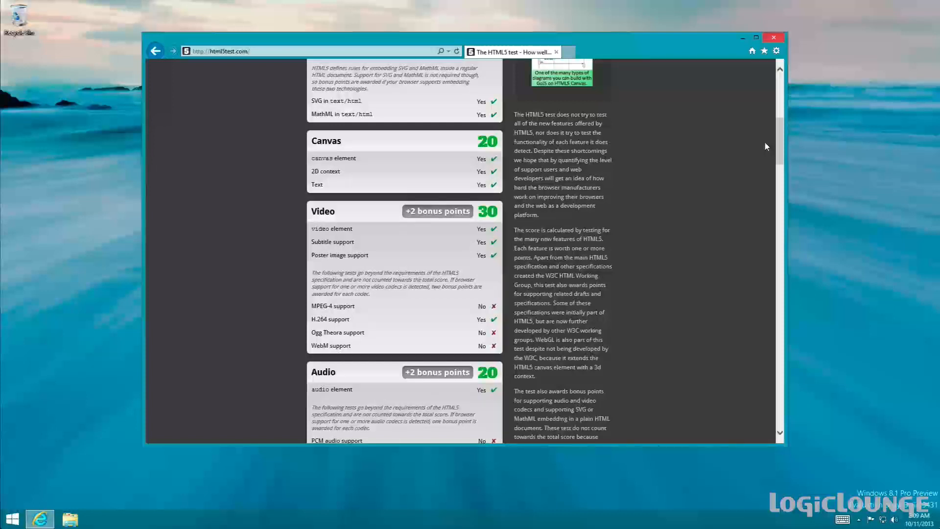
{"action": "mouse_move", "coordinate": [353, 328]}
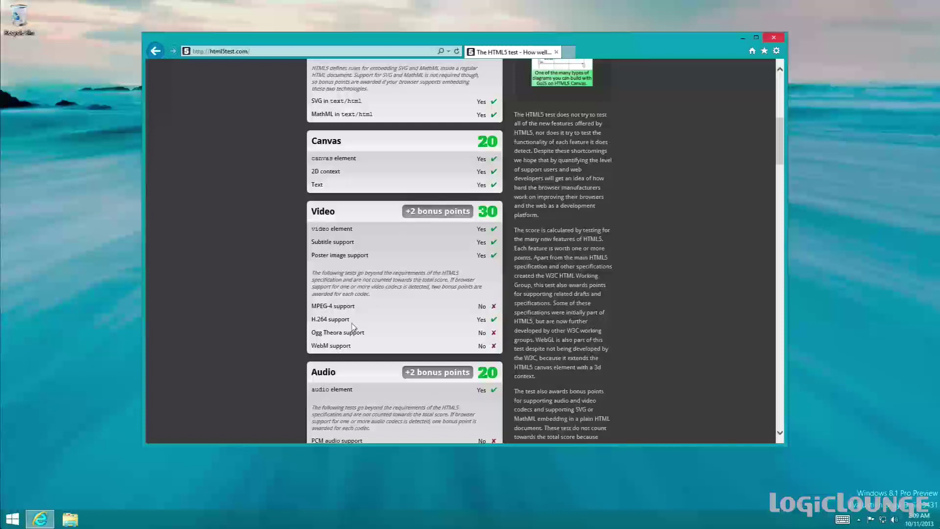
{"action": "mouse_move", "coordinate": [358, 317]}
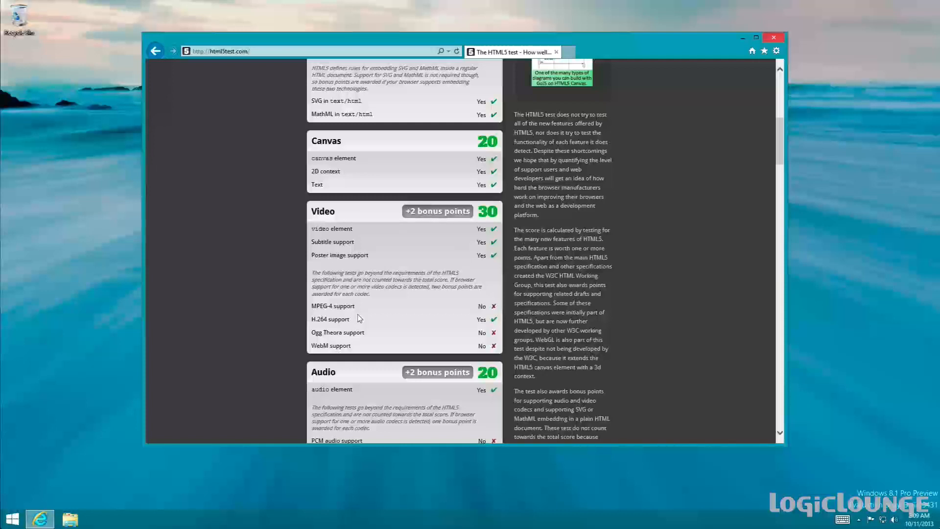
{"action": "mouse_move", "coordinate": [364, 319]}
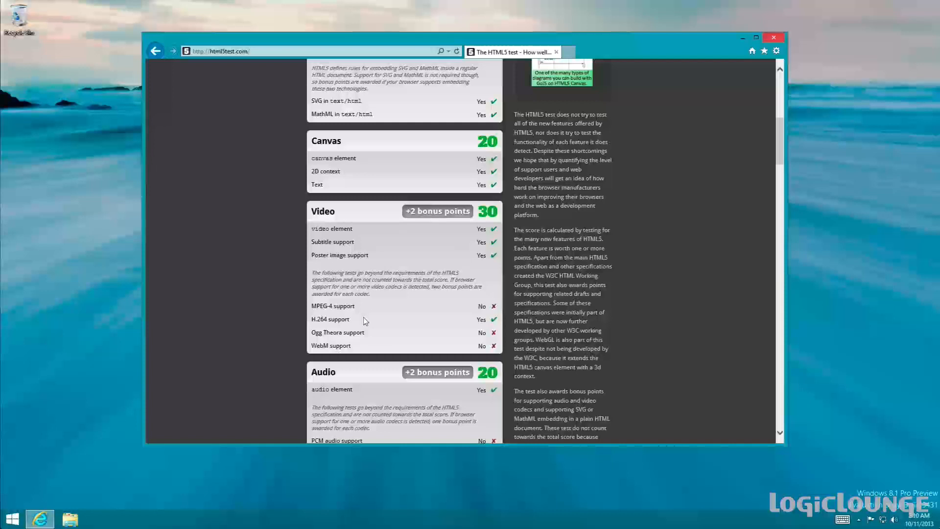
{"action": "mouse_move", "coordinate": [752, 199]}
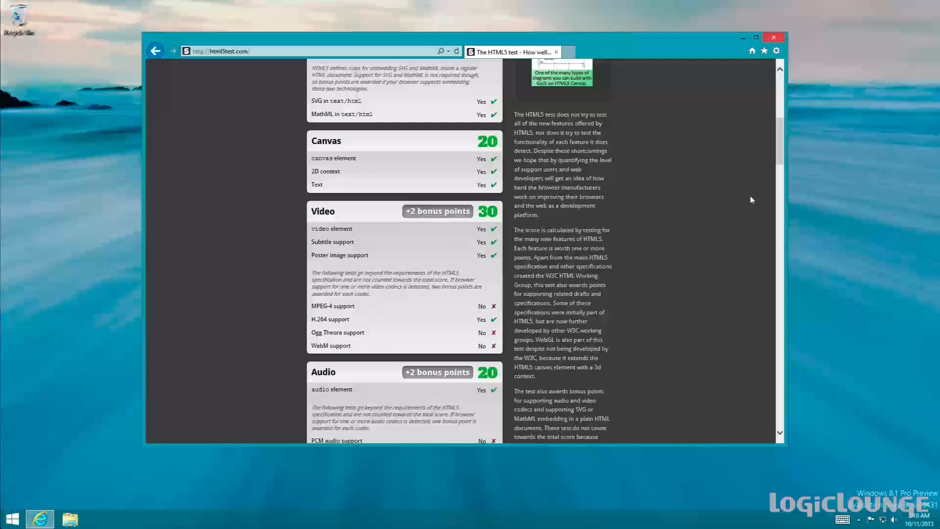
{"action": "scroll", "scroll_direction": "down", "scroll_amount": 3}
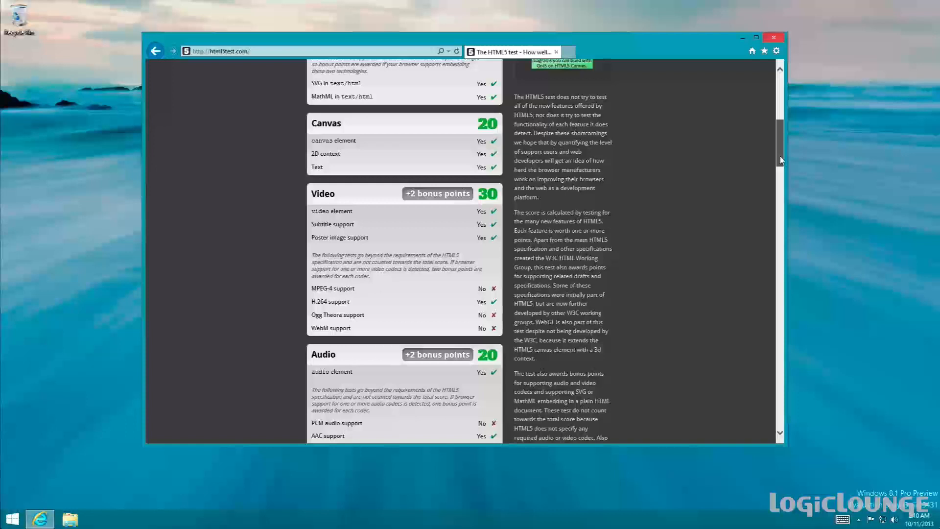
Scroll past Audio to the Elements (23/35) and Forms (57/115) scores.
{"action": "scroll", "scroll_direction": "down", "scroll_amount": 3}
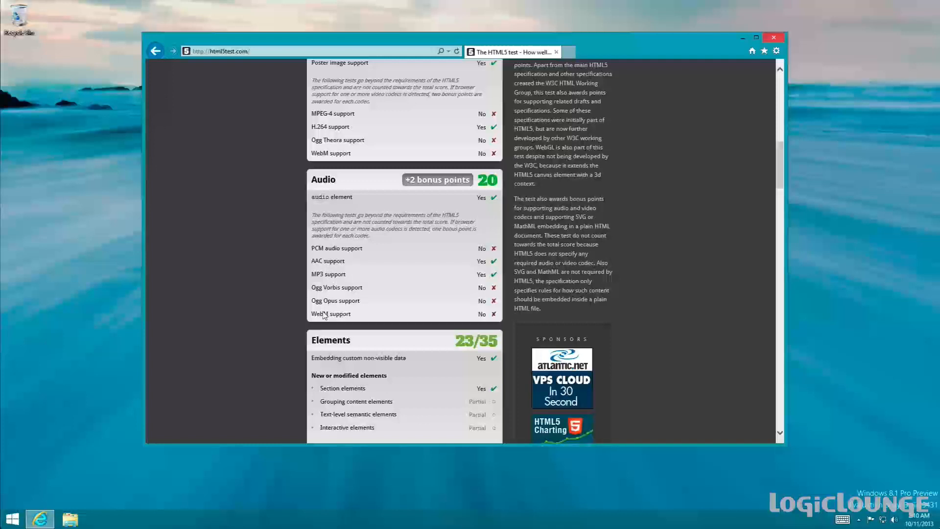
{"action": "mouse_move", "coordinate": [695, 296]}
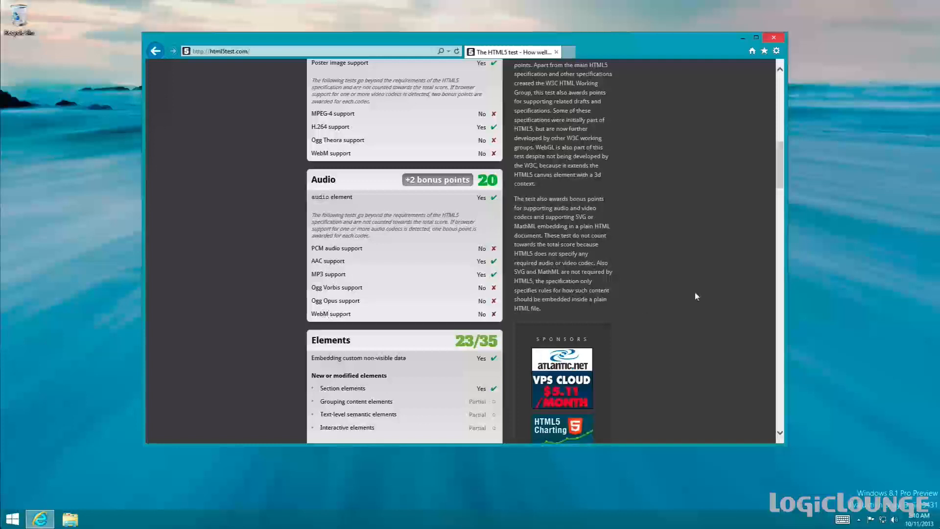
{"action": "scroll", "scroll_direction": "down", "scroll_amount": 3}
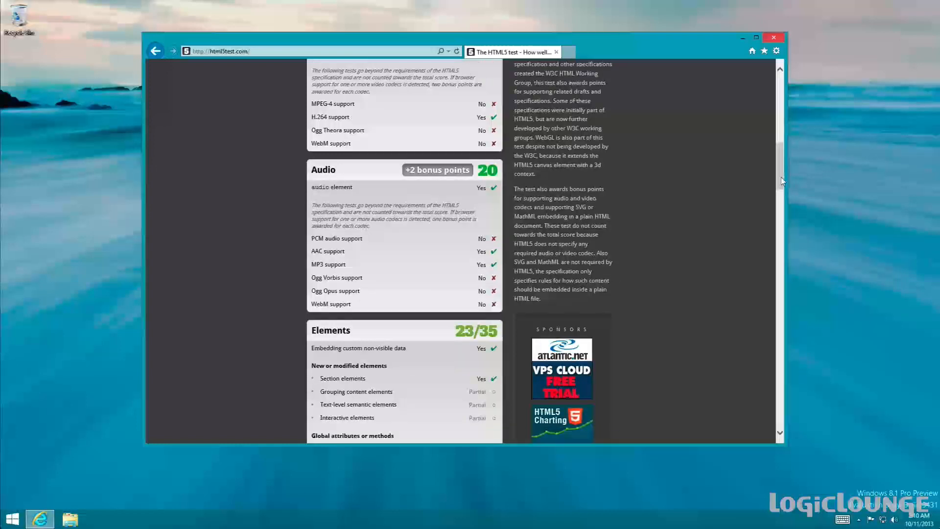
{"action": "scroll", "scroll_direction": "down", "scroll_amount": 3}
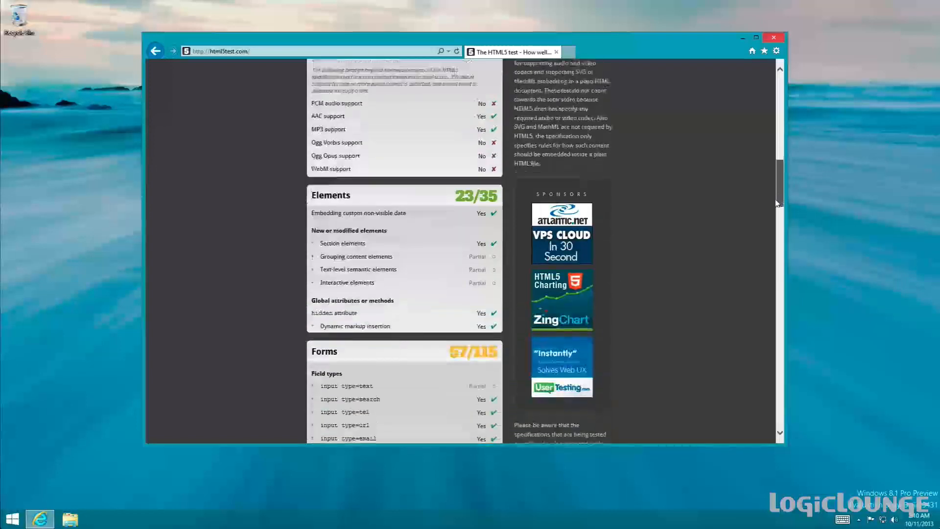
{"action": "scroll", "scroll_direction": "down", "scroll_amount": 3}
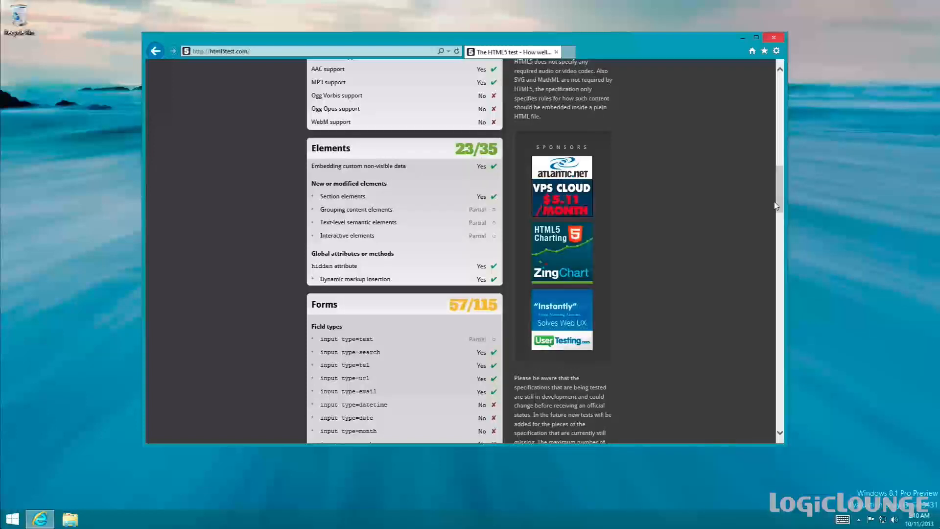
Scroll on through User interaction, History, Microdata, Web applications to Security 10/20 and Various 5/10.
{"action": "scroll", "scroll_direction": "down", "scroll_amount": 3}
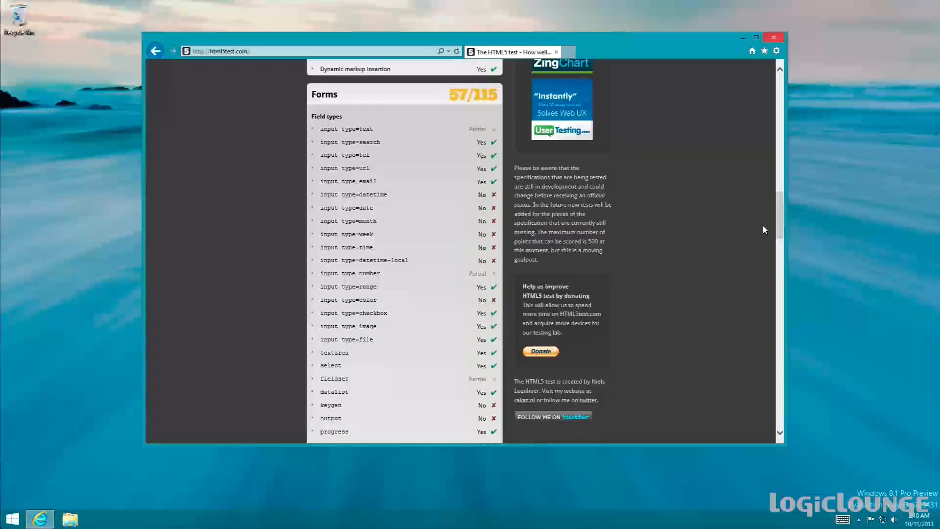
{"action": "mouse_move", "coordinate": [773, 228]}
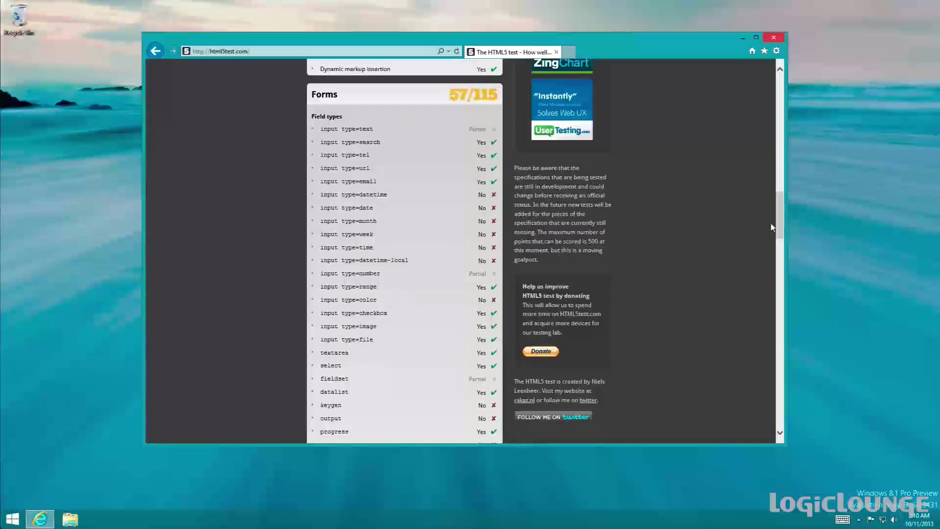
{"action": "scroll", "scroll_direction": "down", "scroll_amount": 3}
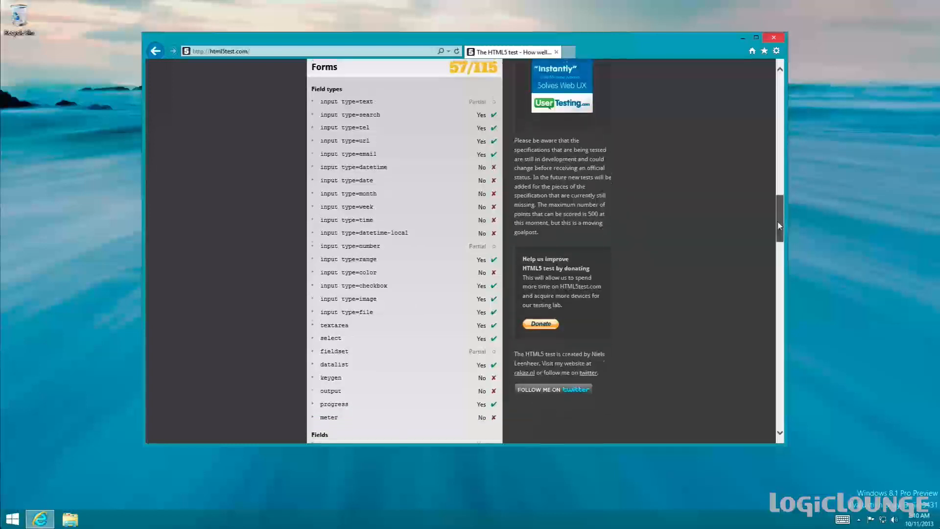
{"action": "scroll", "scroll_direction": "down", "scroll_amount": 3}
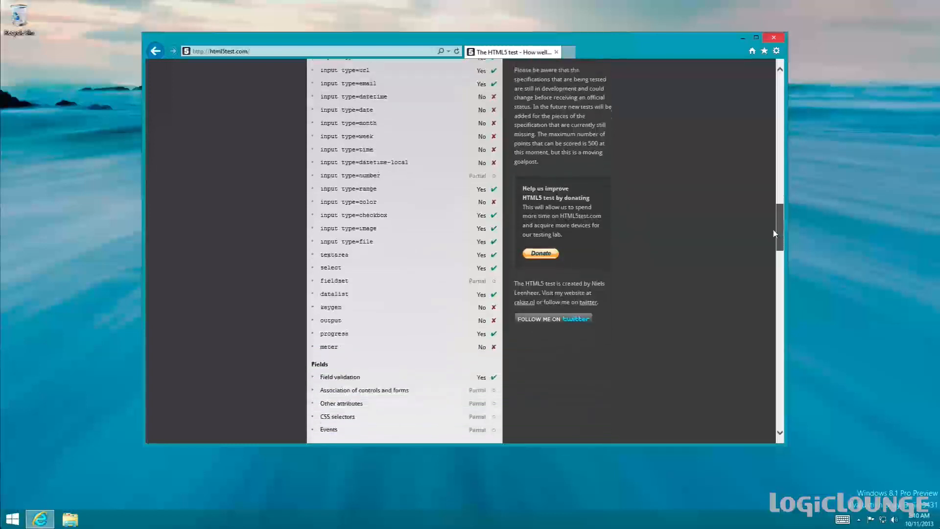
{"action": "scroll", "scroll_direction": "down", "scroll_amount": 3}
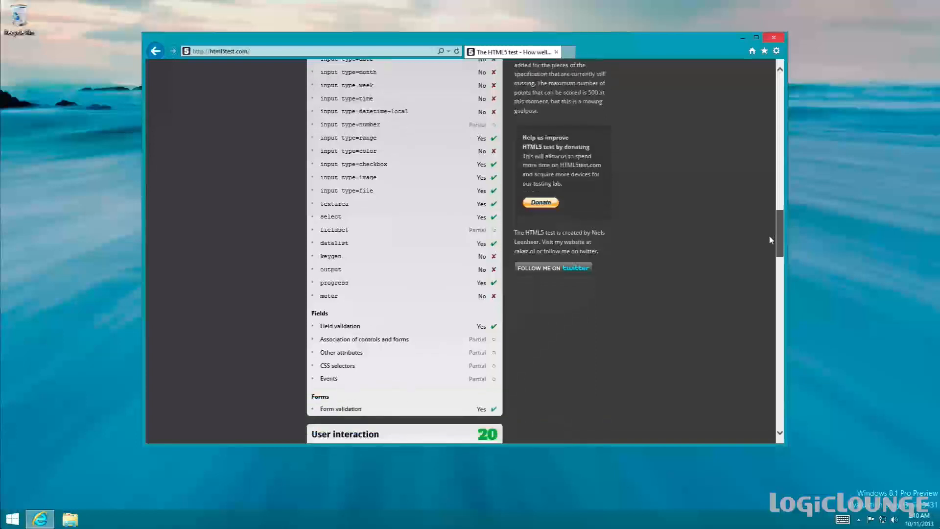
{"action": "scroll", "scroll_direction": "down", "scroll_amount": 3}
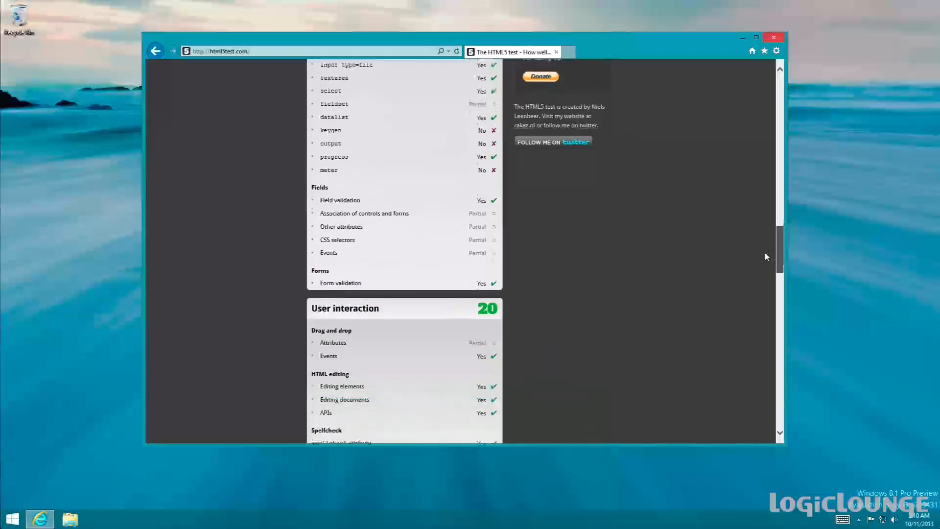
{"action": "scroll", "scroll_direction": "down", "scroll_amount": 3}
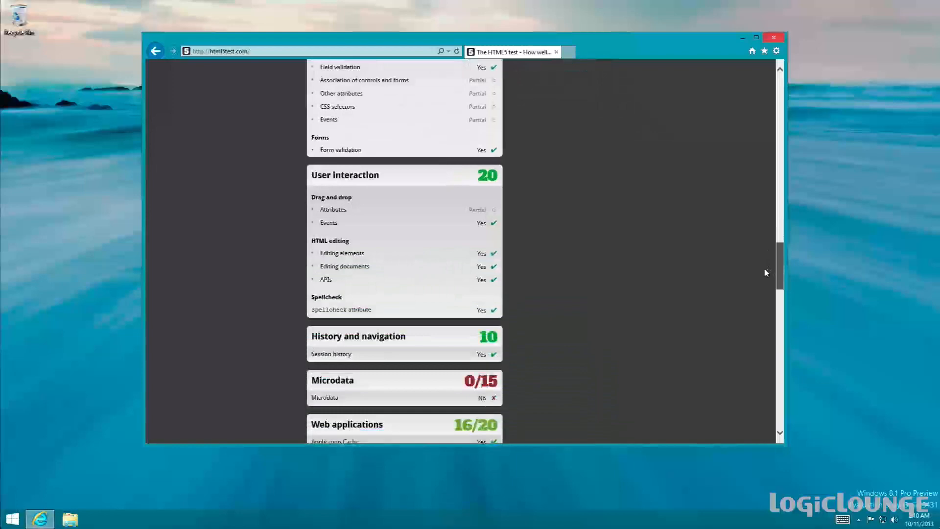
{"action": "scroll", "scroll_direction": "down", "scroll_amount": 3}
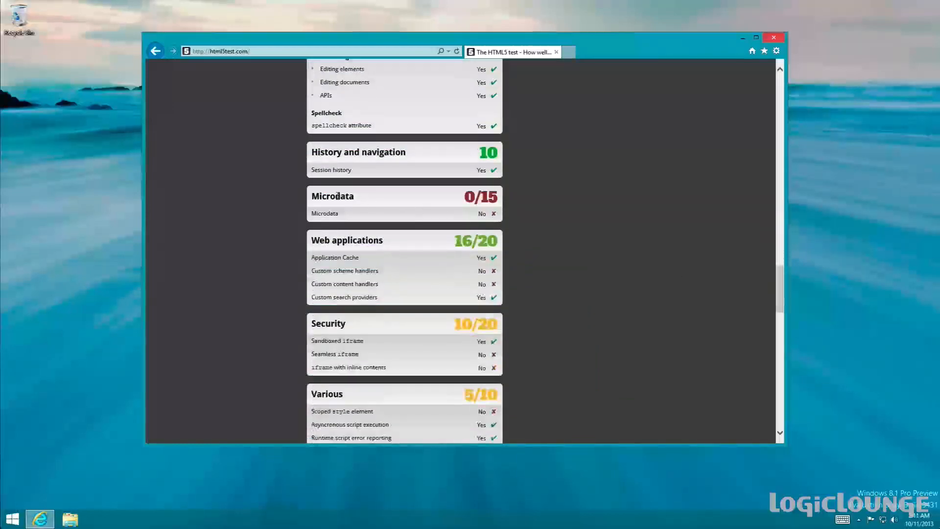
{"action": "mouse_move", "coordinate": [800, 245]}
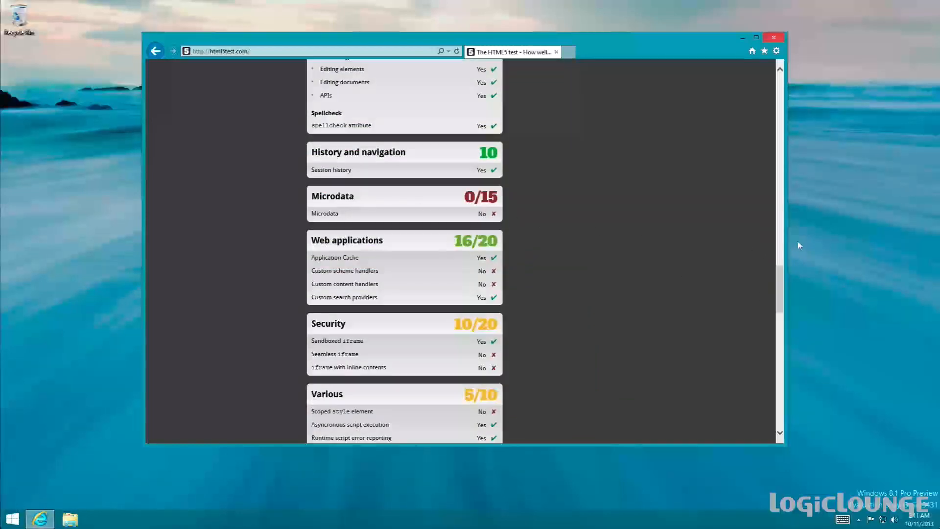
Scroll to the end of the results at Video and Animation 7/10 and begin an 'html benchmark' search in the address bar.
{"action": "scroll", "scroll_direction": "down", "scroll_amount": 3}
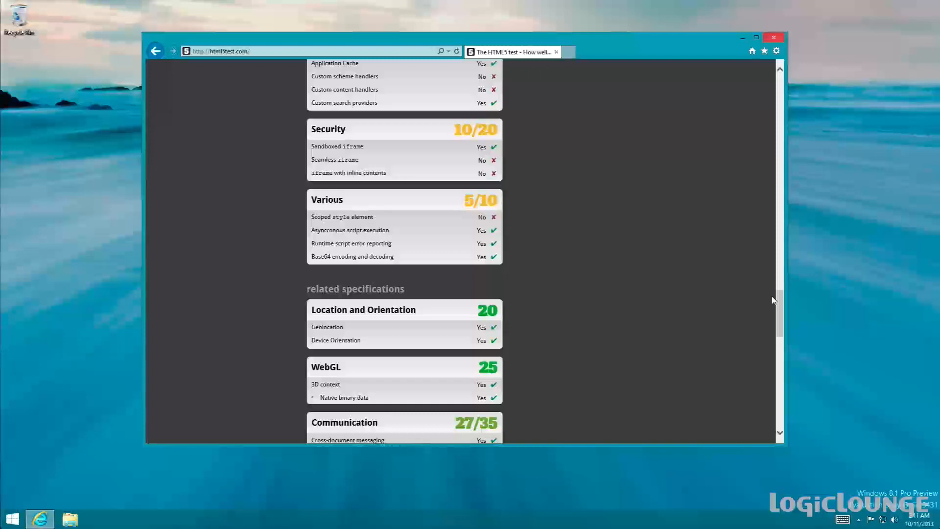
{"action": "mouse_move", "coordinate": [342, 165]}
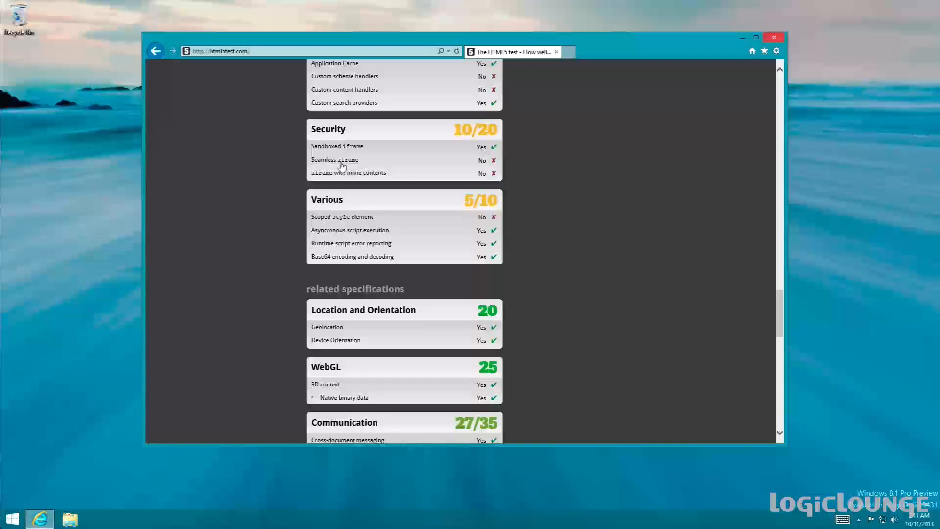
{"action": "mouse_move", "coordinate": [322, 180]}
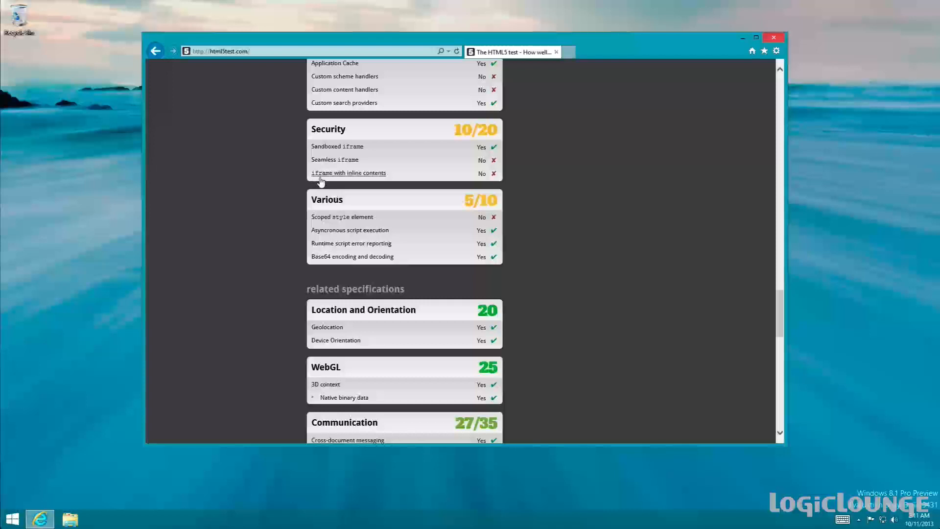
{"action": "mouse_move", "coordinate": [693, 266]}
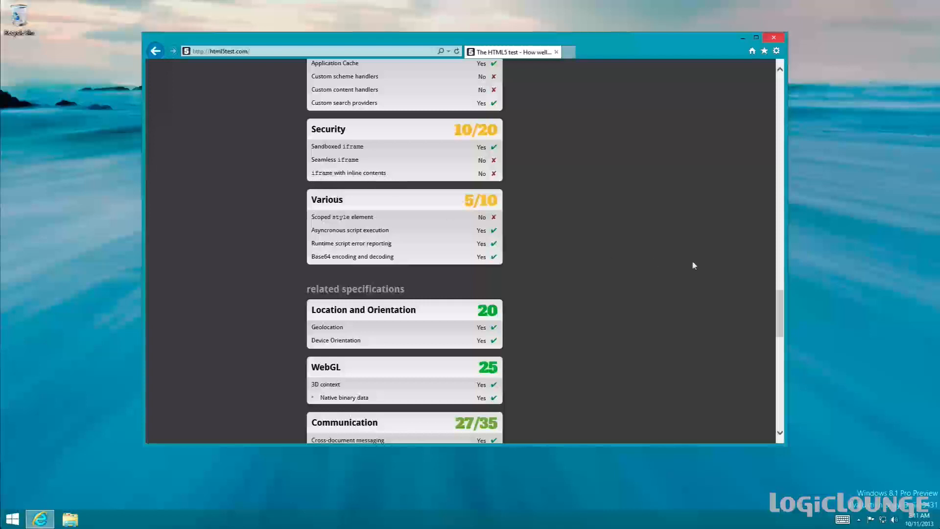
{"action": "scroll", "scroll_direction": "down", "scroll_amount": 3}
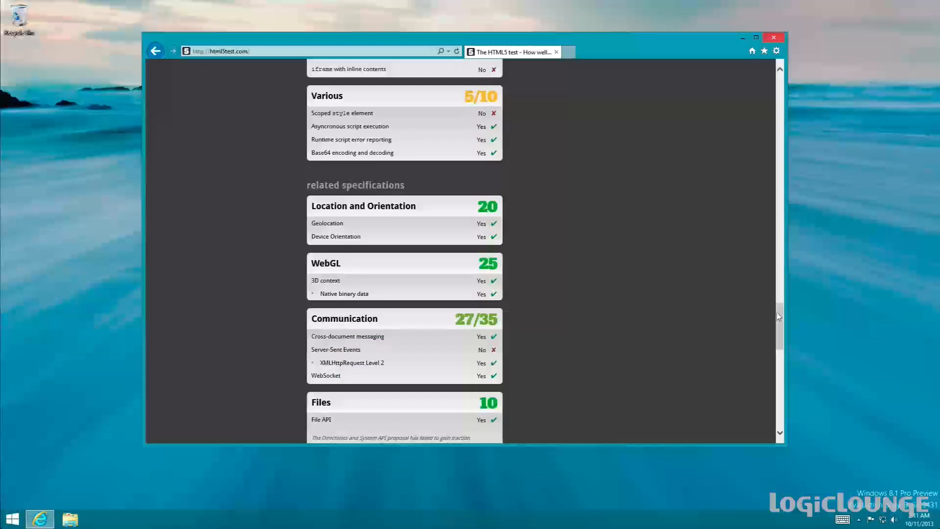
{"action": "scroll", "scroll_direction": "down", "scroll_amount": 3}
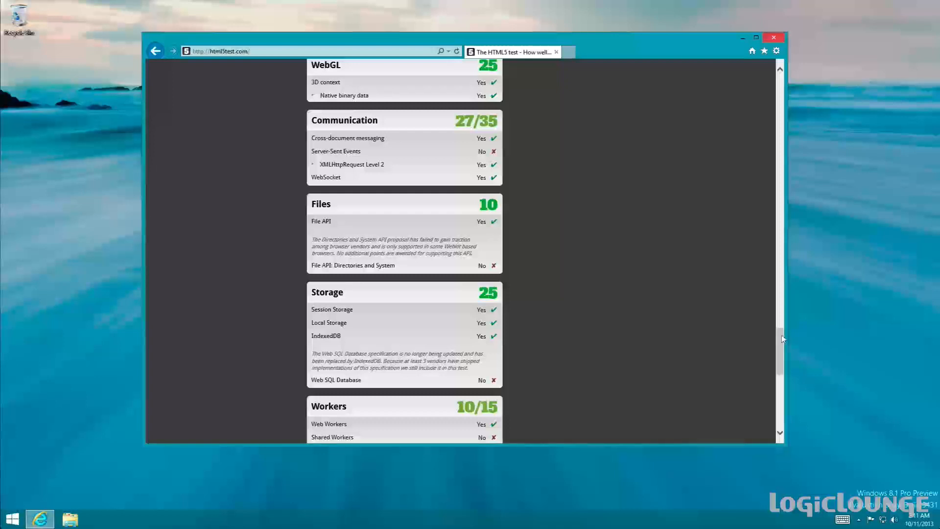
{"action": "scroll", "scroll_direction": "down", "scroll_amount": 3}
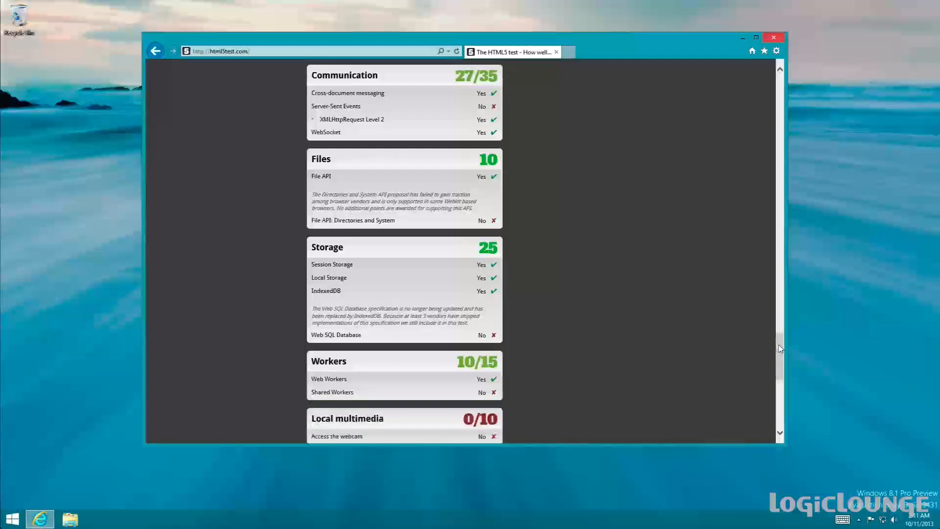
{"action": "scroll", "scroll_direction": "down", "scroll_amount": 3}
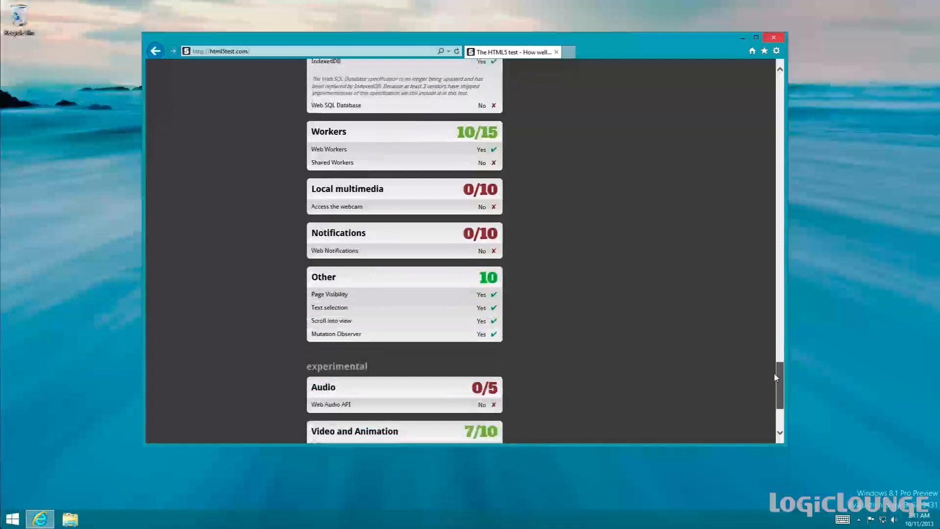
{"action": "scroll", "scroll_direction": "down", "scroll_amount": 3}
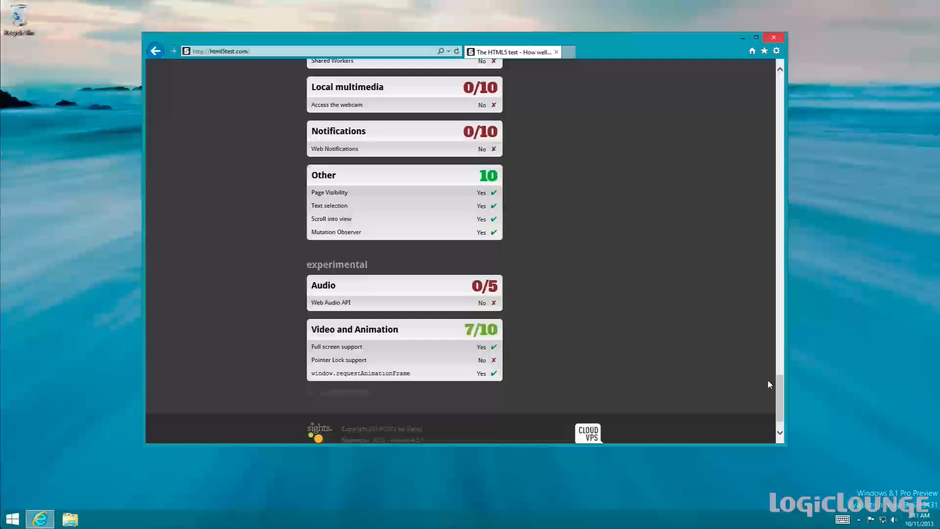
{"action": "mouse_move", "coordinate": [652, 259]}
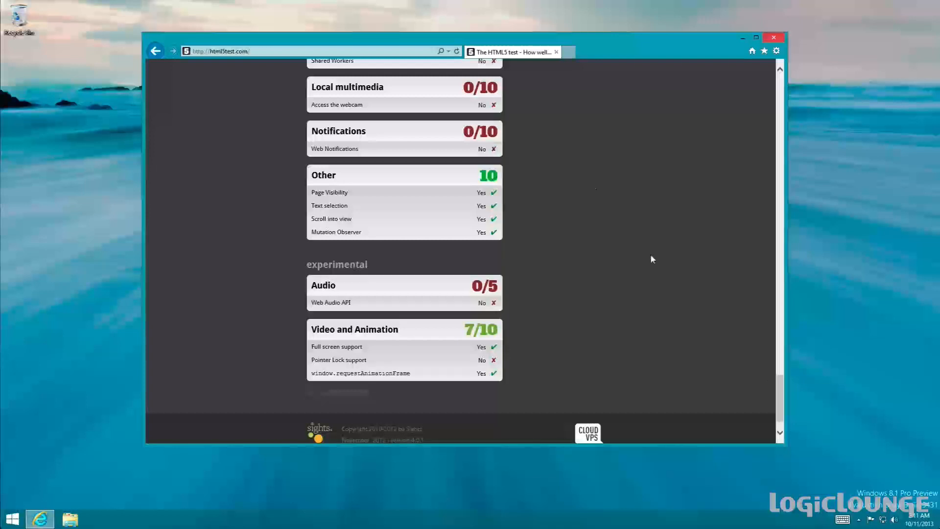
{"action": "left_click", "coordinate": [240, 51]}
{"action": "type", "text": "html benchmark"}
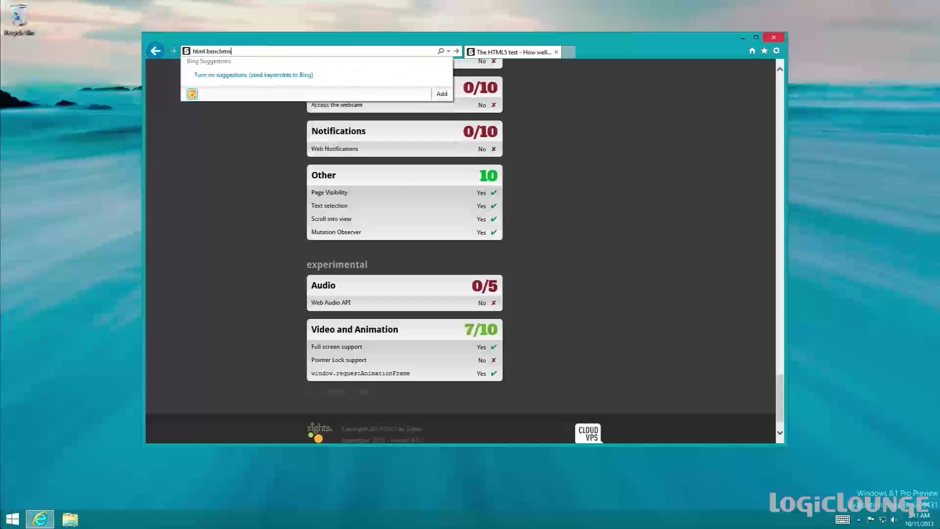
Run the Bing search for 'html benchmark', listing Impact HTML5 Benchmark and SunSpider.
{"action": "key", "text": "Return"}
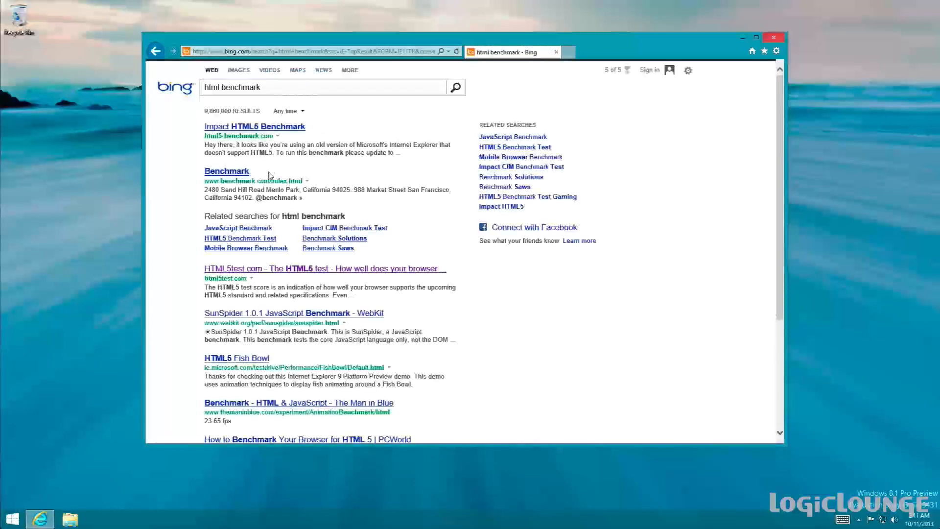
{"action": "mouse_move", "coordinate": [286, 302]}
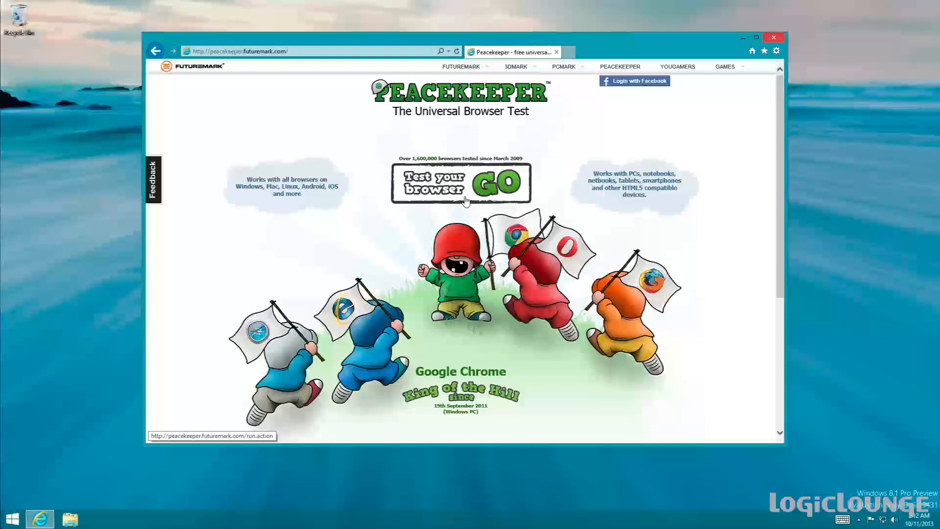
Start the Peacekeeper universal browser test with its 'Test your browser GO' button.
{"action": "left_click", "coordinate": [497, 183]}
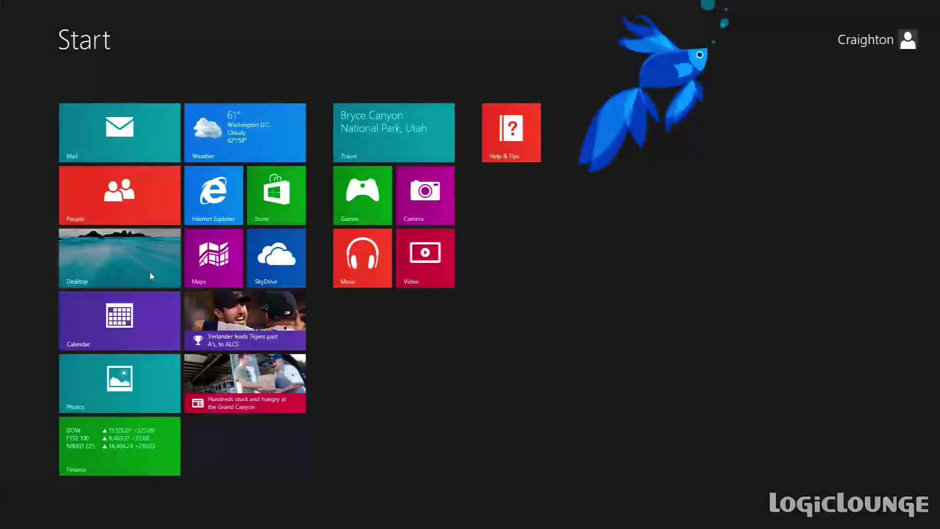
Launch full-screen Internet Explorer from Start and go to logiclounge.com.
{"action": "left_click", "coordinate": [213, 195]}
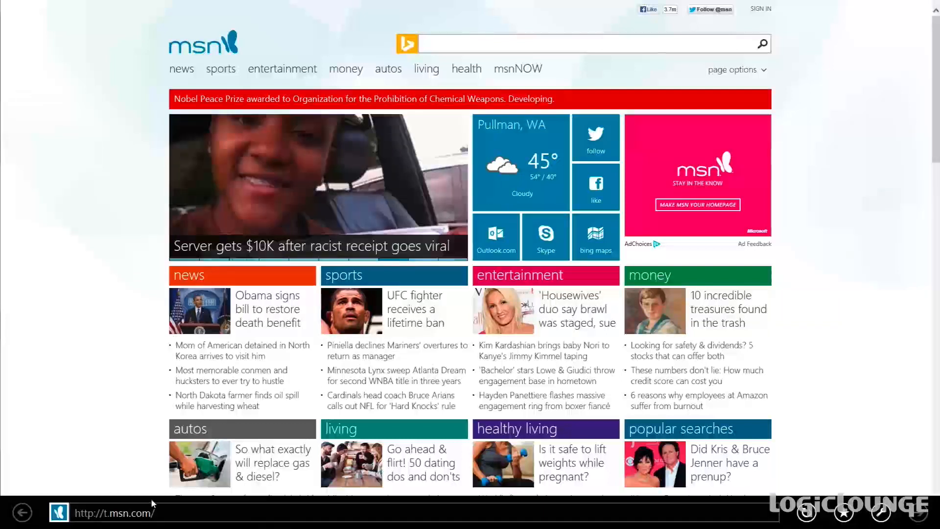
{"action": "left_click", "coordinate": [114, 512]}
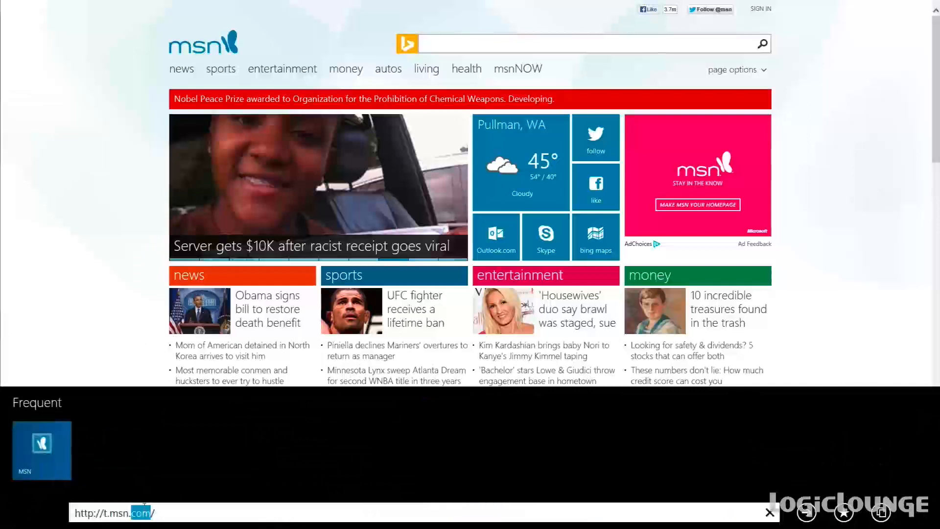
{"action": "type", "text": "logiclounge.com"}
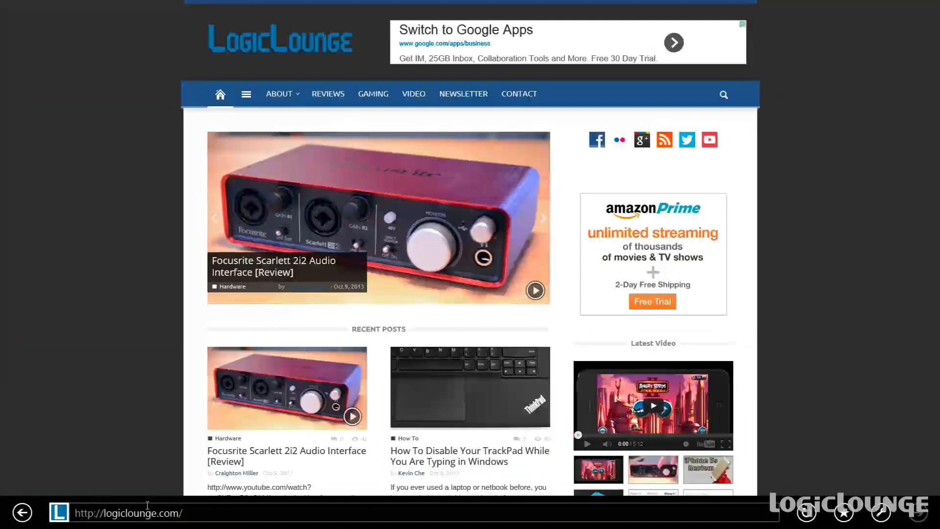
Scroll through the Zeikos ZE-LH58 lens hood review's pros and cons, then back up slightly.
{"action": "scroll", "scroll_direction": "down", "scroll_amount": 3}
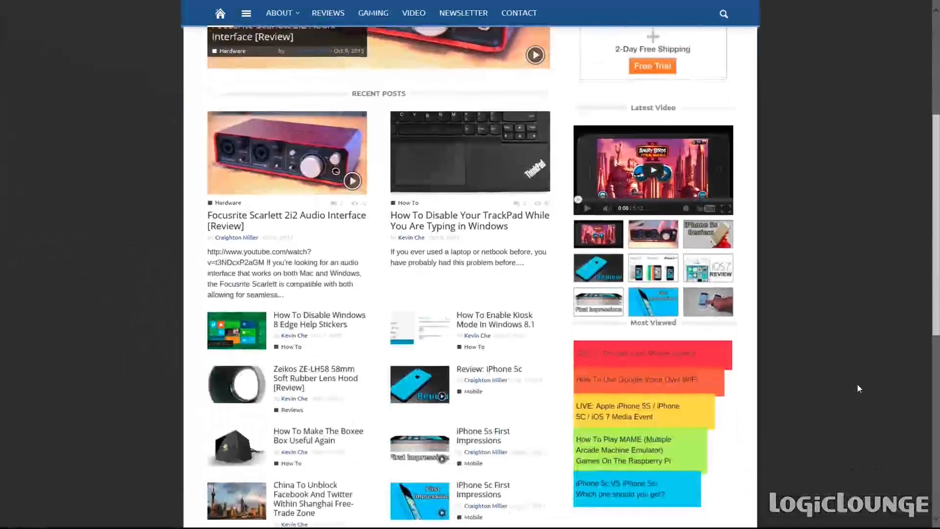
{"action": "scroll", "scroll_direction": "down", "scroll_amount": 3}
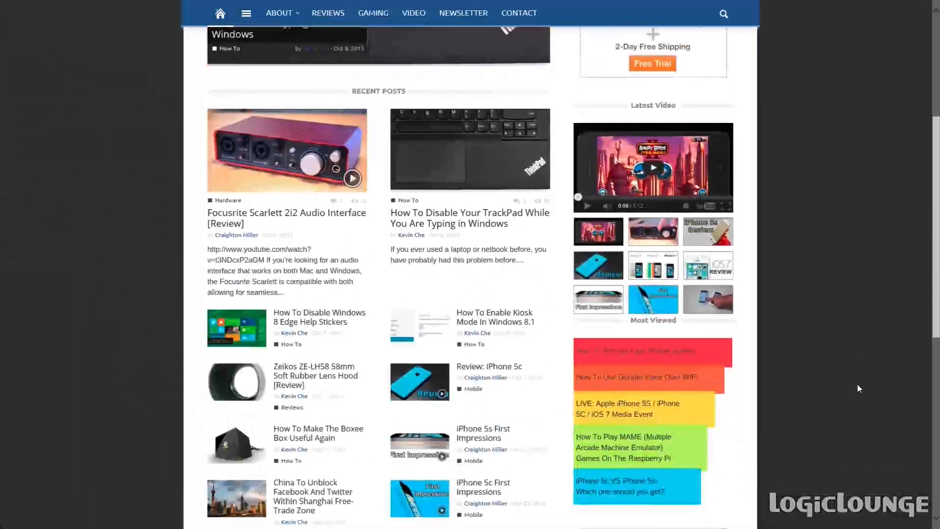
{"action": "scroll", "scroll_direction": "down", "scroll_amount": 3}
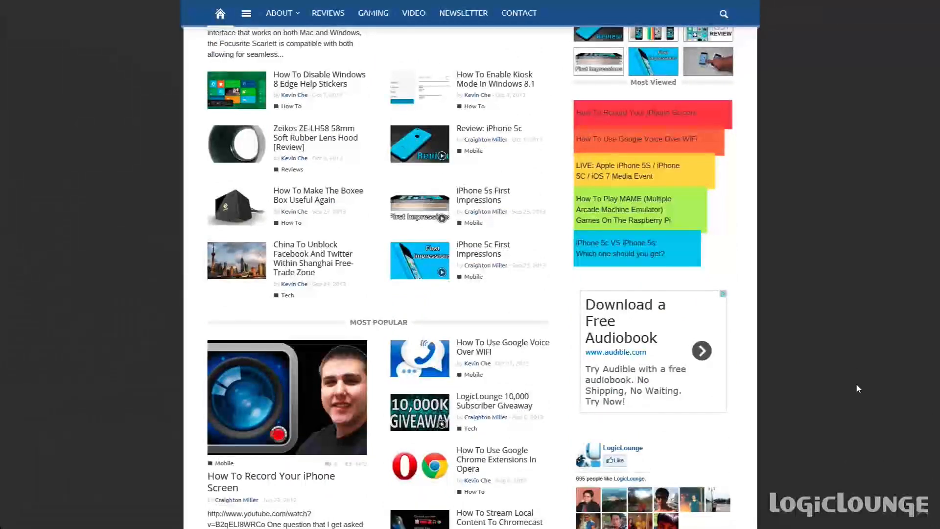
{"action": "scroll", "scroll_direction": "down", "scroll_amount": 3}
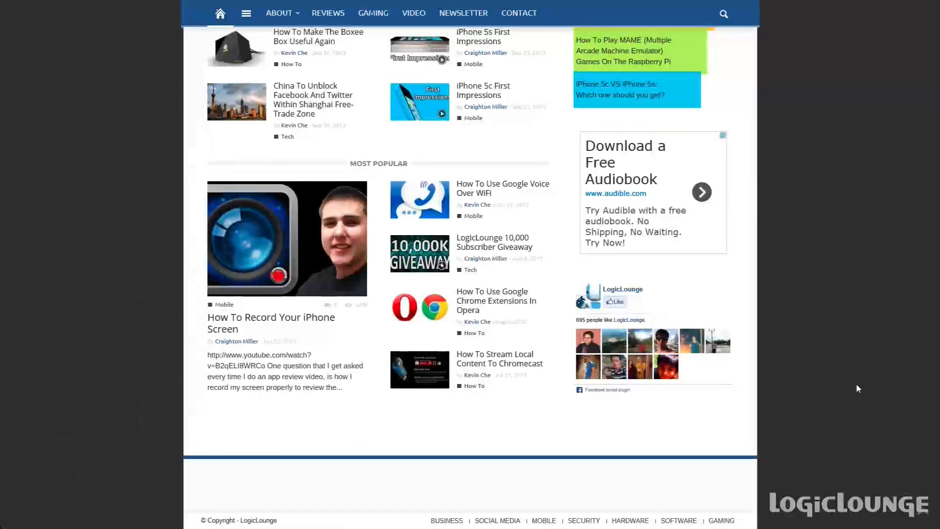
{"action": "scroll", "scroll_direction": "up", "scroll_amount": 3}
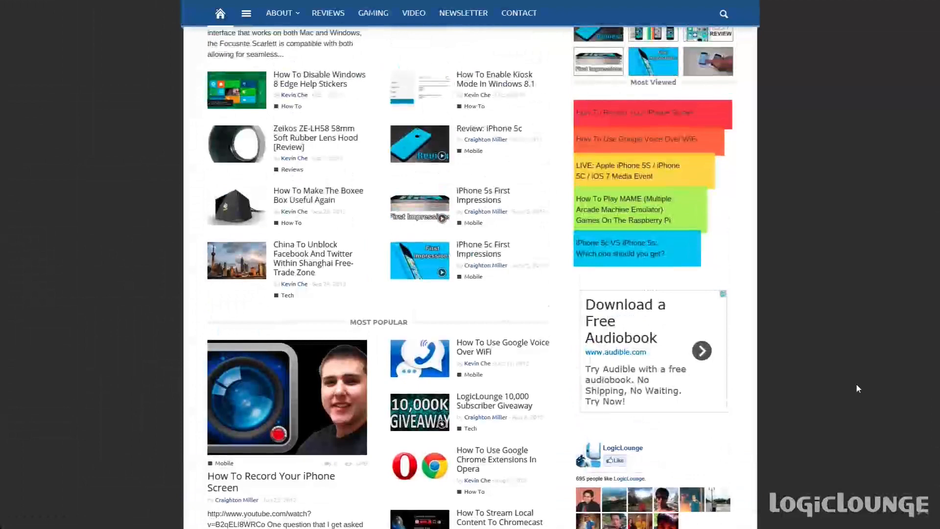
{"action": "scroll", "scroll_direction": "up", "scroll_amount": 3}
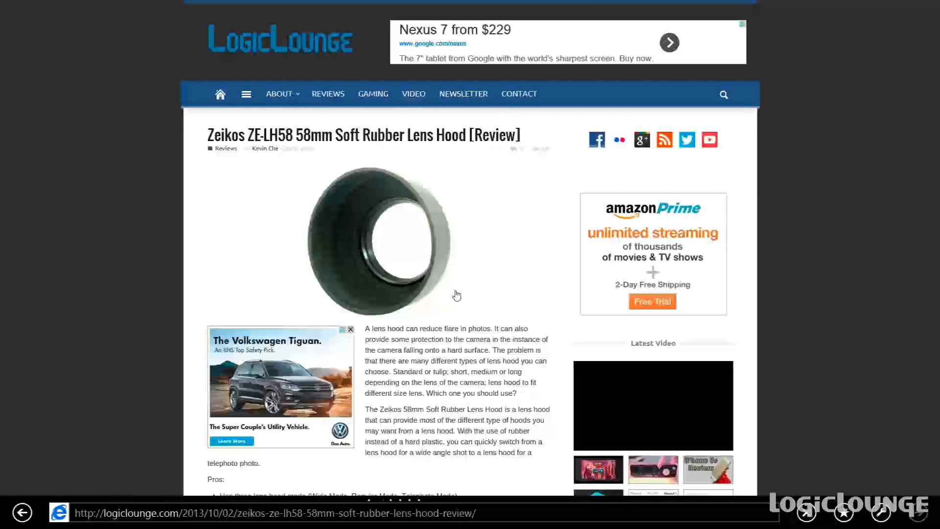
Continue down to the author box and Similar Articles, then bring up the app bar.
{"action": "scroll", "scroll_direction": "down", "scroll_amount": 3}
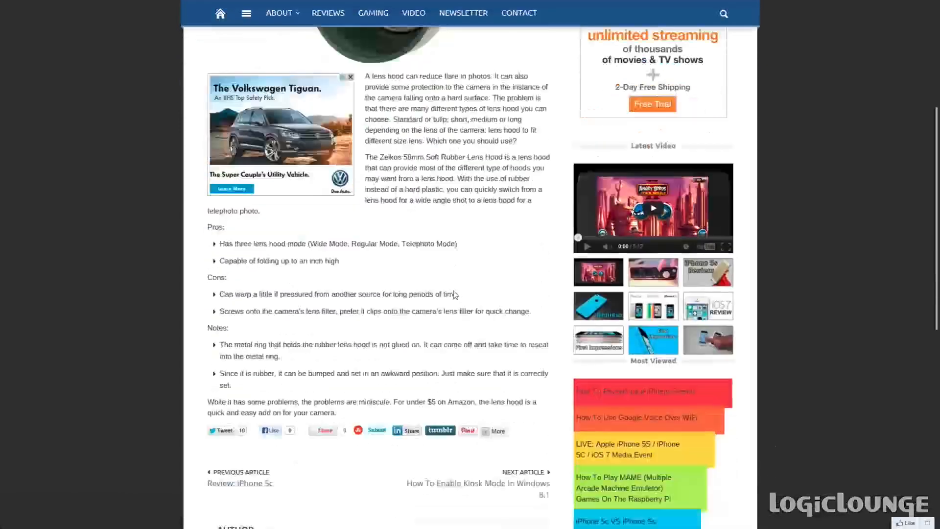
{"action": "scroll", "scroll_direction": "down", "scroll_amount": 3}
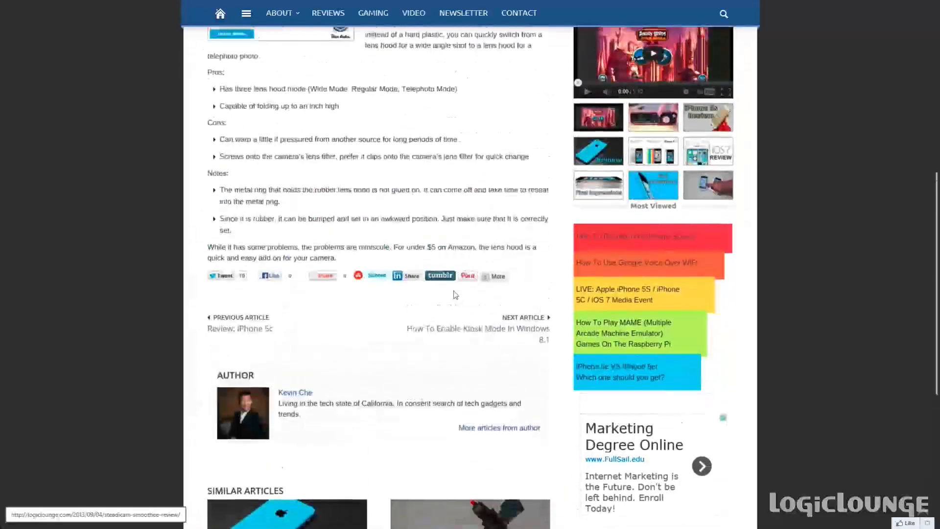
{"action": "scroll", "scroll_direction": "down", "scroll_amount": 3}
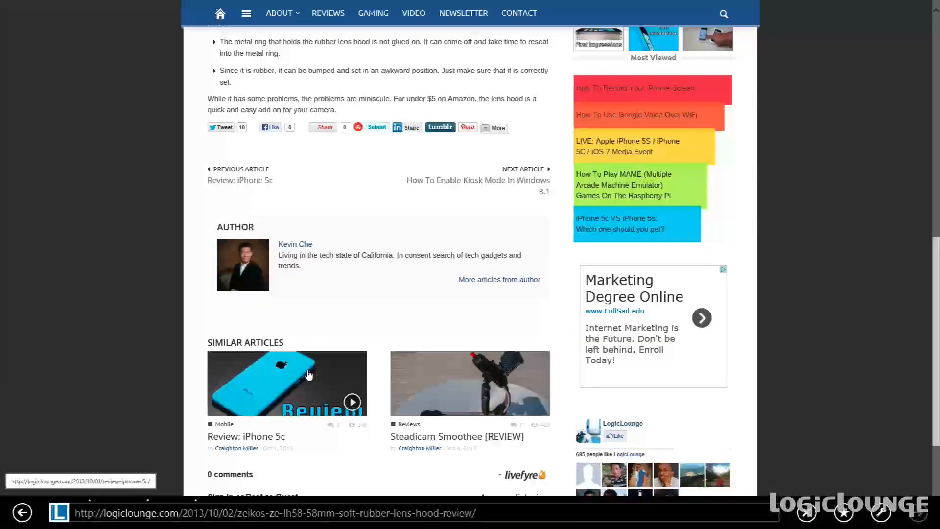
{"action": "left_click", "coordinate": [287, 383]}
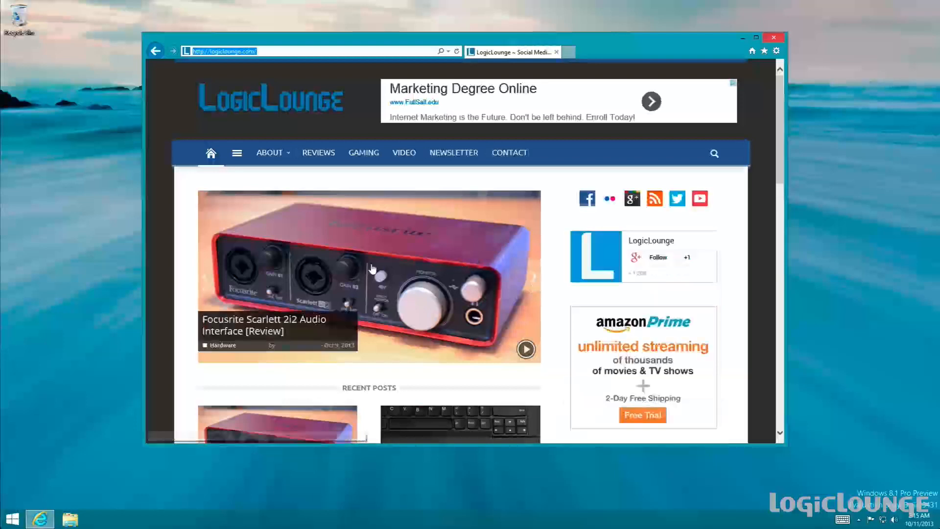
{"action": "mouse_move", "coordinate": [388, 255]}
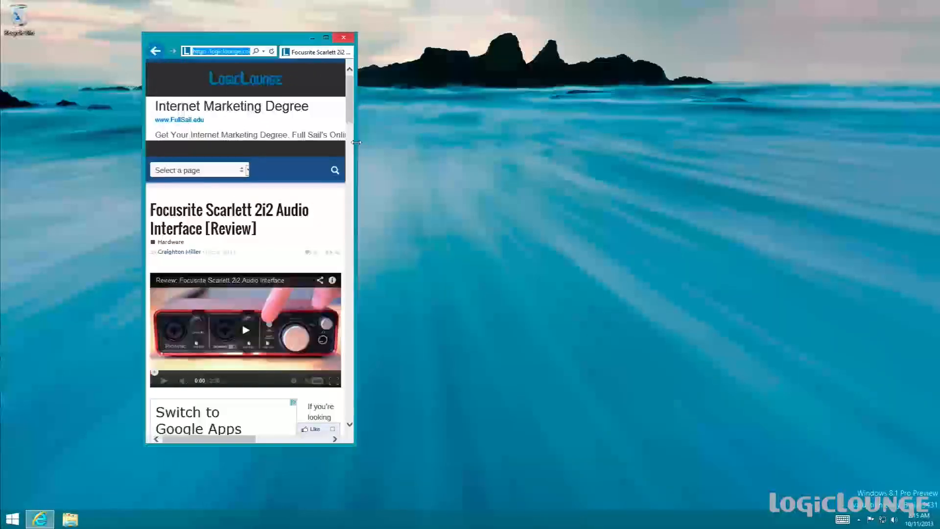
Narrow the desktop IE window to the mobile layout and scroll the Focusrite Scarlett 2i2 review to its comments.
{"action": "left_click_drag", "start_coordinate": [357, 142], "coordinate": [344, 156]}
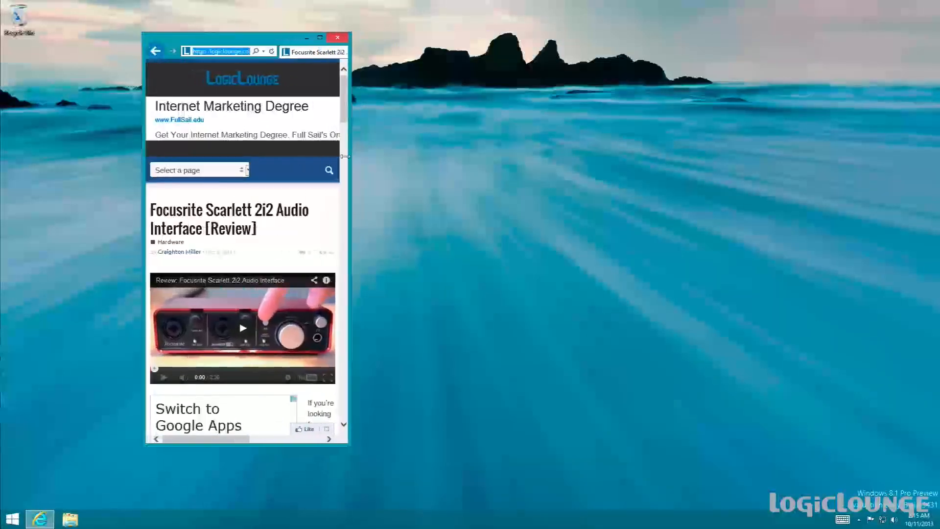
{"action": "scroll", "scroll_direction": "down", "scroll_amount": 3}
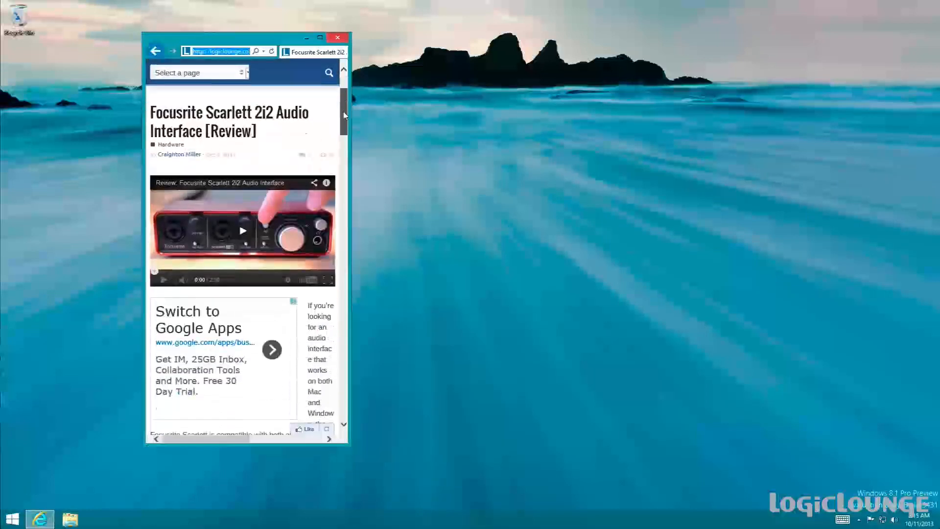
{"action": "scroll", "scroll_direction": "down", "scroll_amount": 3}
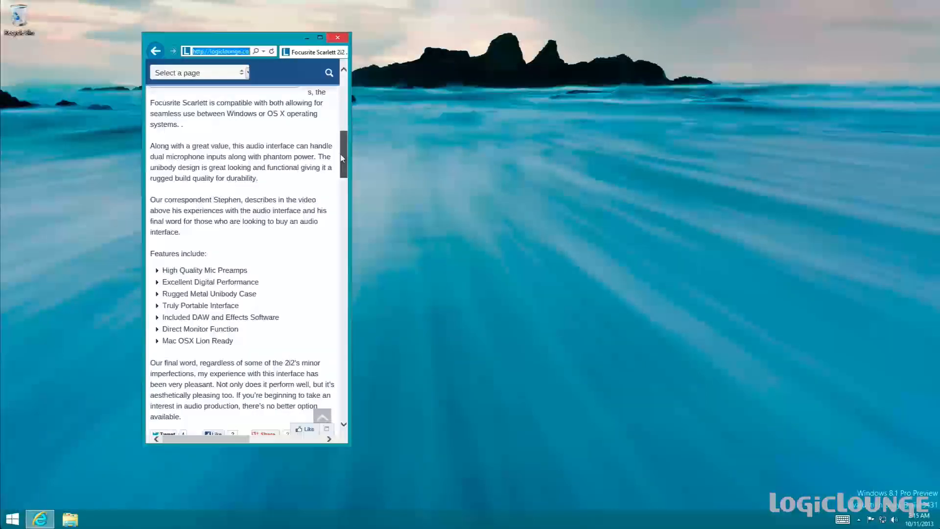
{"action": "scroll", "scroll_direction": "down", "scroll_amount": 3}
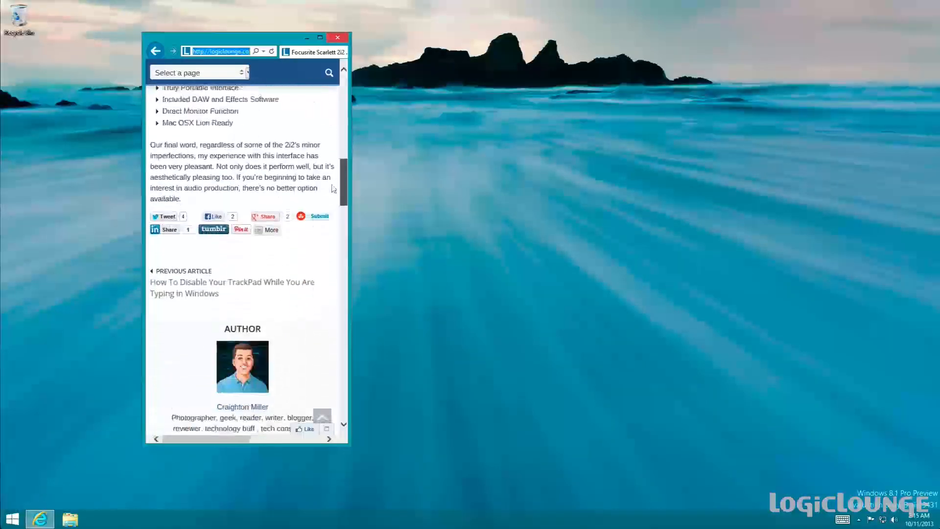
{"action": "scroll", "scroll_direction": "down", "scroll_amount": 3}
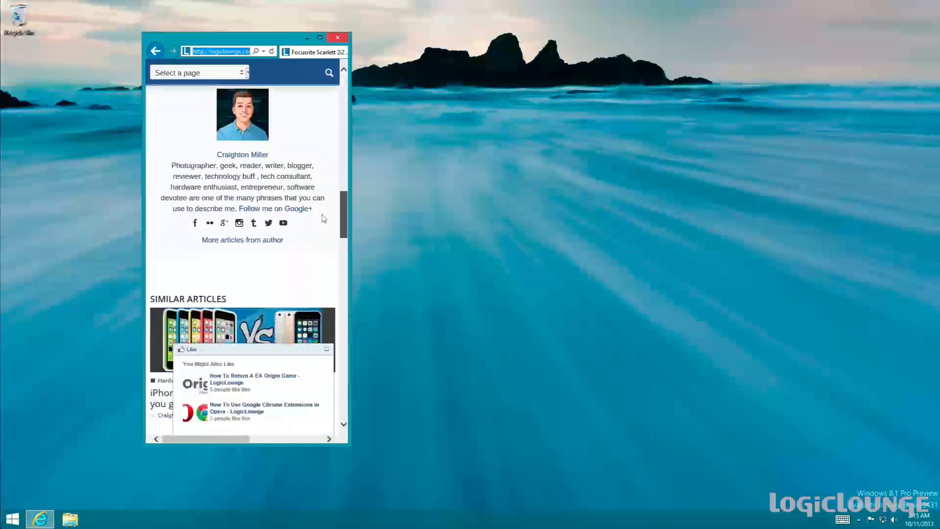
{"action": "scroll", "scroll_direction": "down", "scroll_amount": 3}
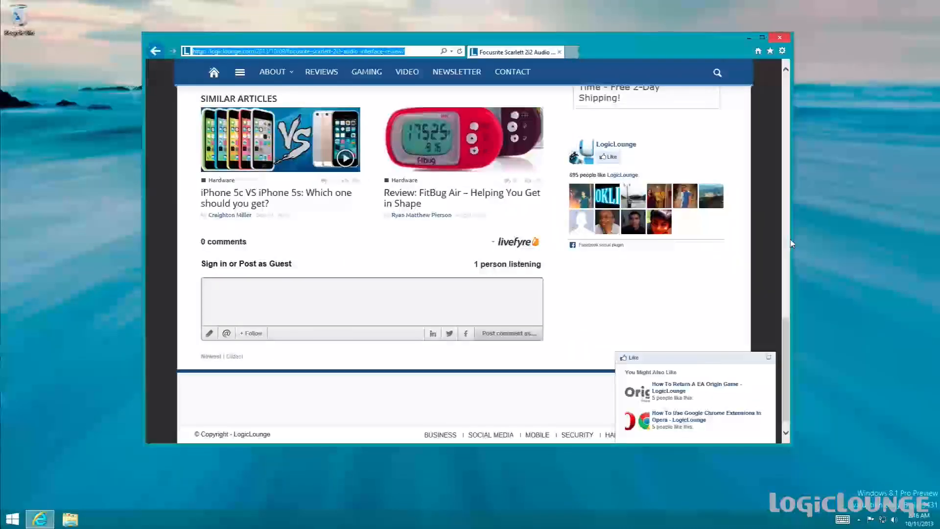
Return to the top of the Focusrite review and go Home to the LogicLounge front page.
{"action": "scroll", "scroll_direction": "up", "scroll_amount": 3}
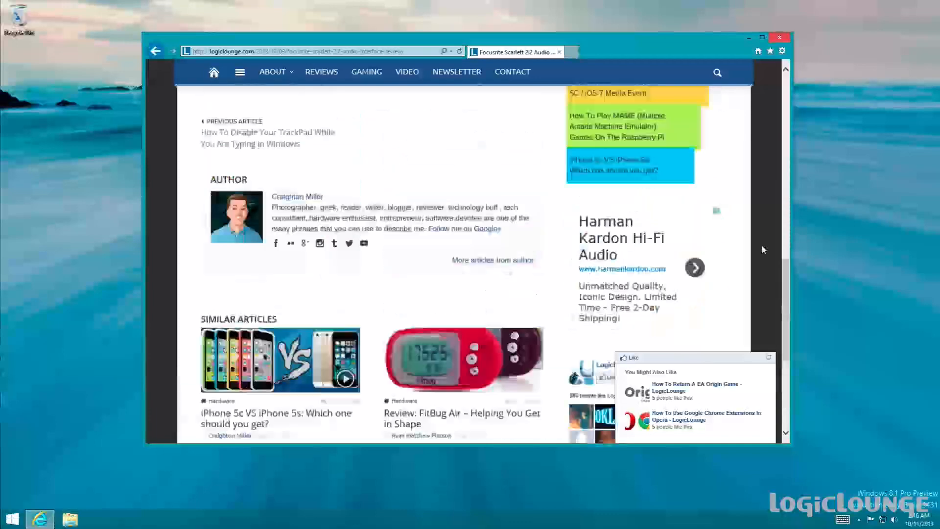
{"action": "scroll", "scroll_direction": "up", "scroll_amount": 3}
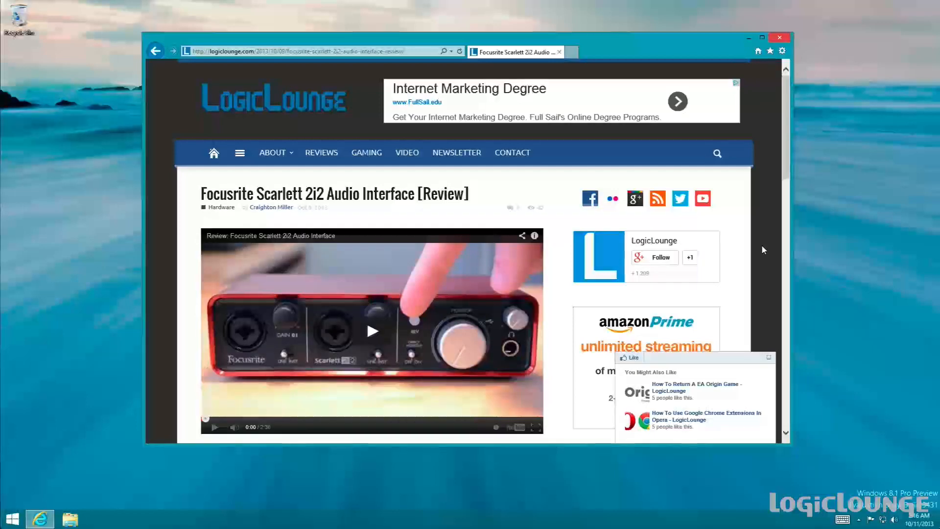
{"action": "mouse_move", "coordinate": [722, 169]}
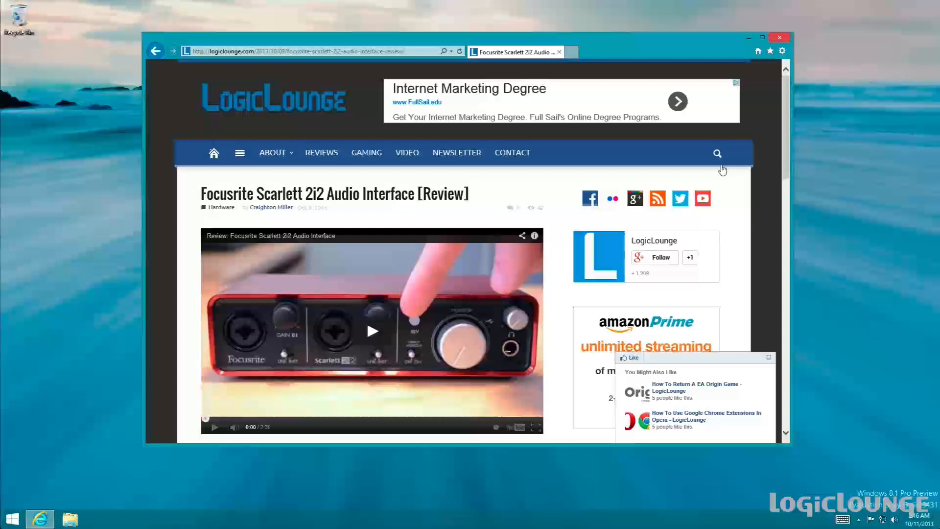
{"action": "left_click", "coordinate": [214, 153]}
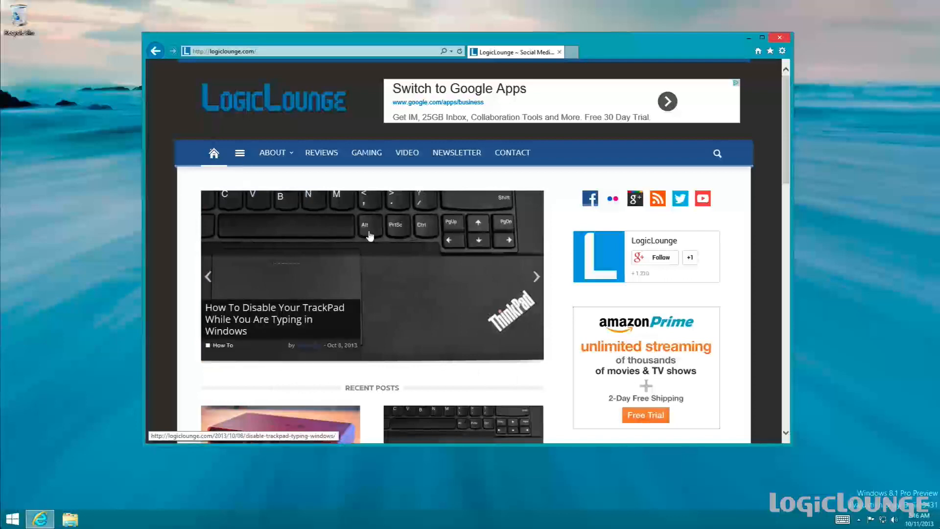
{"action": "mouse_move", "coordinate": [359, 251]}
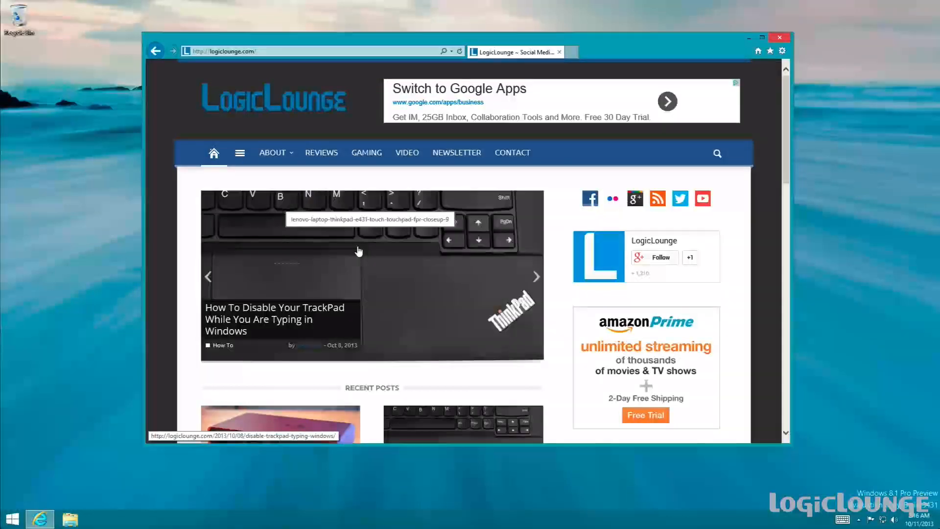
{"action": "mouse_move", "coordinate": [170, 258]}
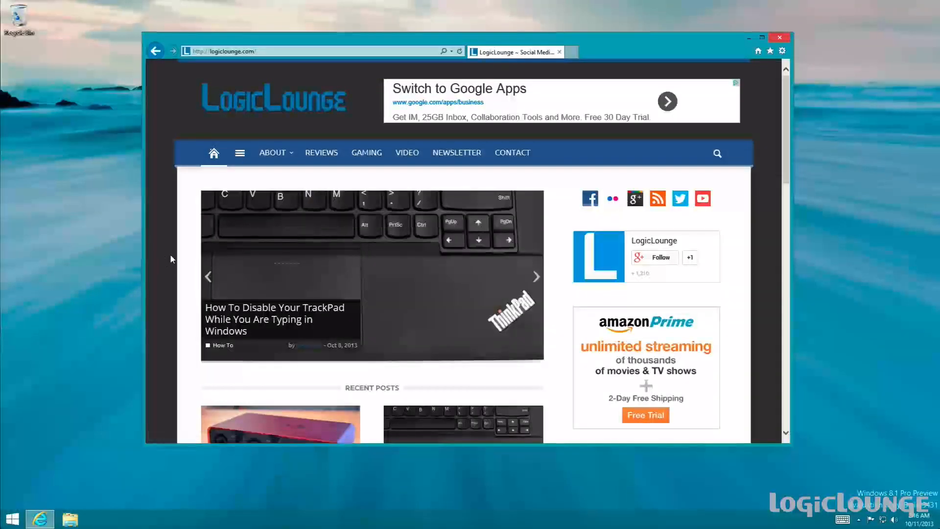
Browse down through Recent Posts and Most Popular, then return to the top of the home page.
{"action": "scroll", "scroll_direction": "down", "scroll_amount": 3}
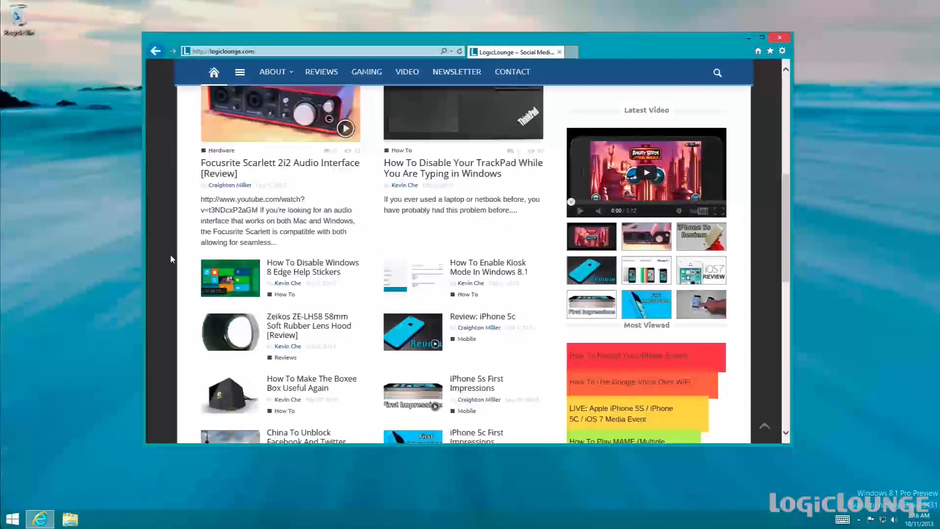
{"action": "scroll", "scroll_direction": "down", "scroll_amount": 3}
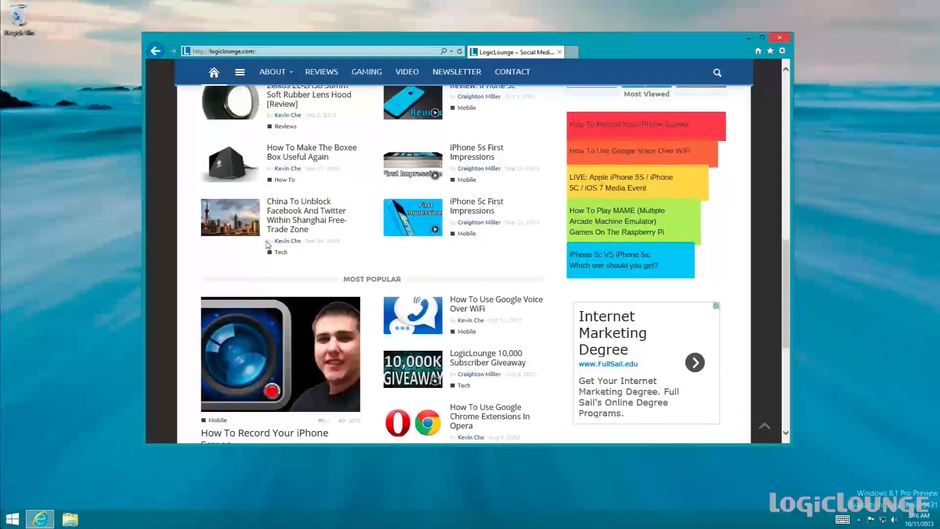
{"action": "mouse_move", "coordinate": [361, 226]}
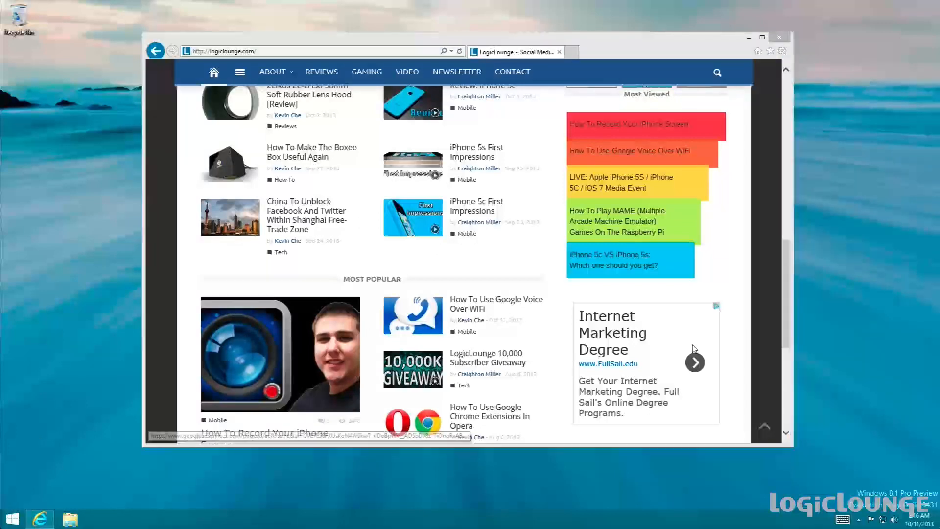
{"action": "scroll", "scroll_direction": "up", "scroll_amount": 3}
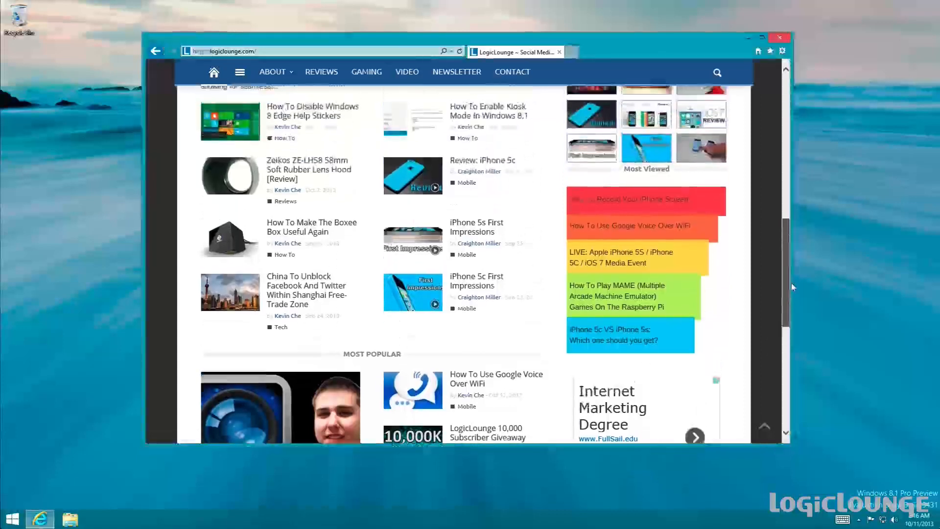
{"action": "scroll", "scroll_direction": "up", "scroll_amount": 3}
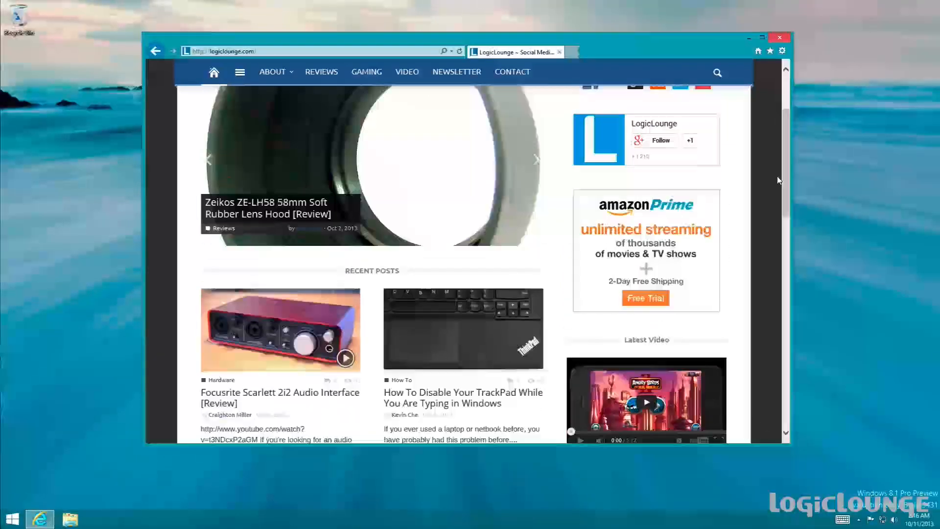
{"action": "scroll", "scroll_direction": "up", "scroll_amount": 3}
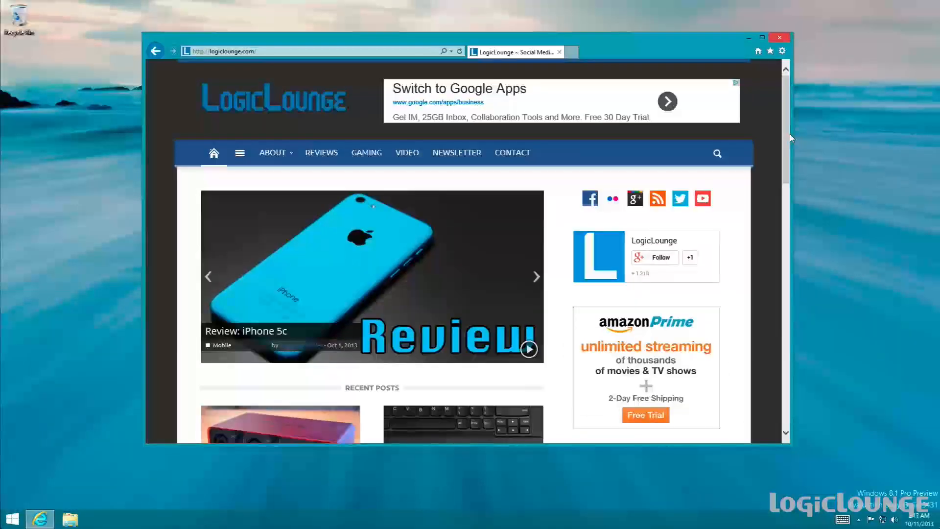
Follow the site's YouTube social link to the youtube.com/logiclounge channel page.
{"action": "left_click", "coordinate": [536, 277]}
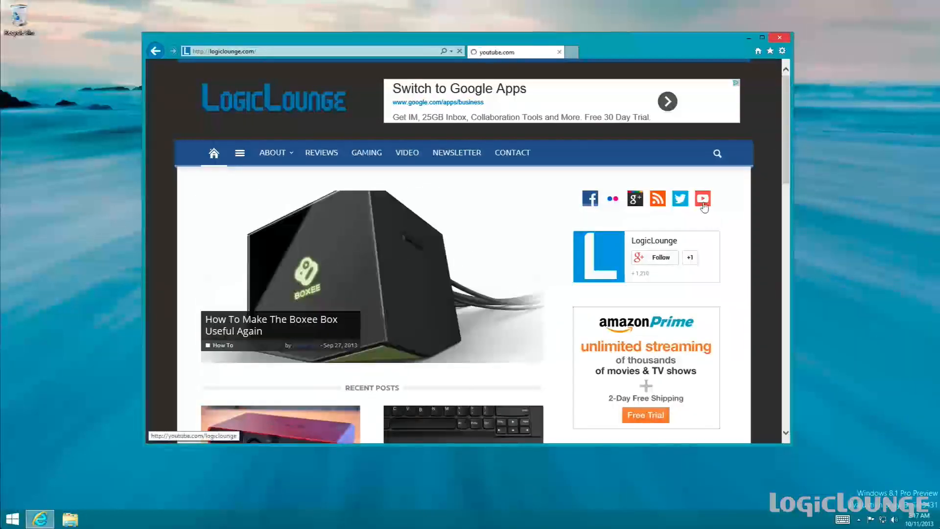
{"action": "left_click", "coordinate": [702, 198]}
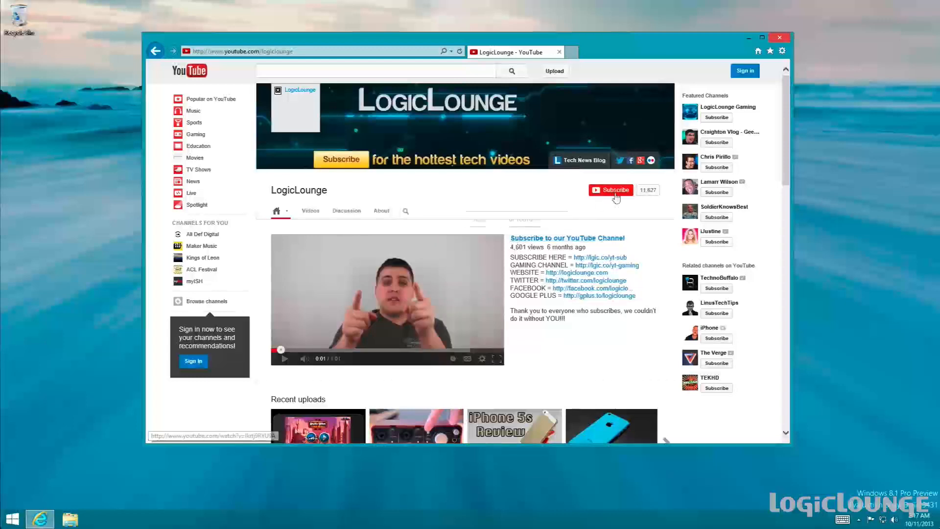
{"action": "mouse_move", "coordinate": [388, 241]}
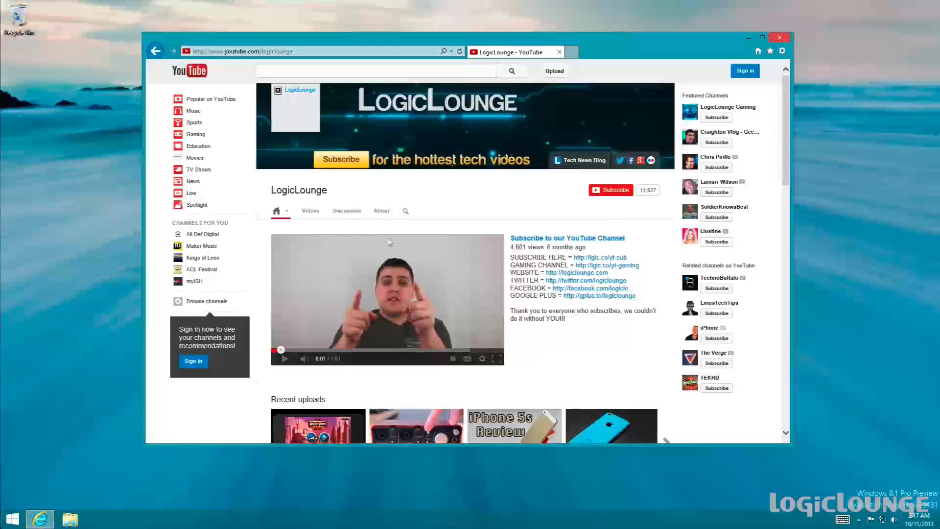
{"action": "mouse_move", "coordinate": [494, 209]}
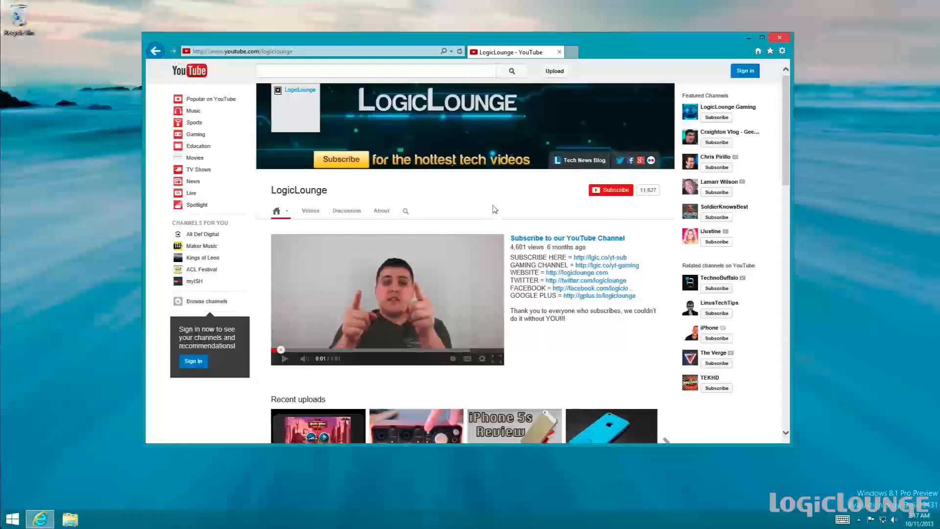
{"action": "mouse_move", "coordinate": [605, 216]}
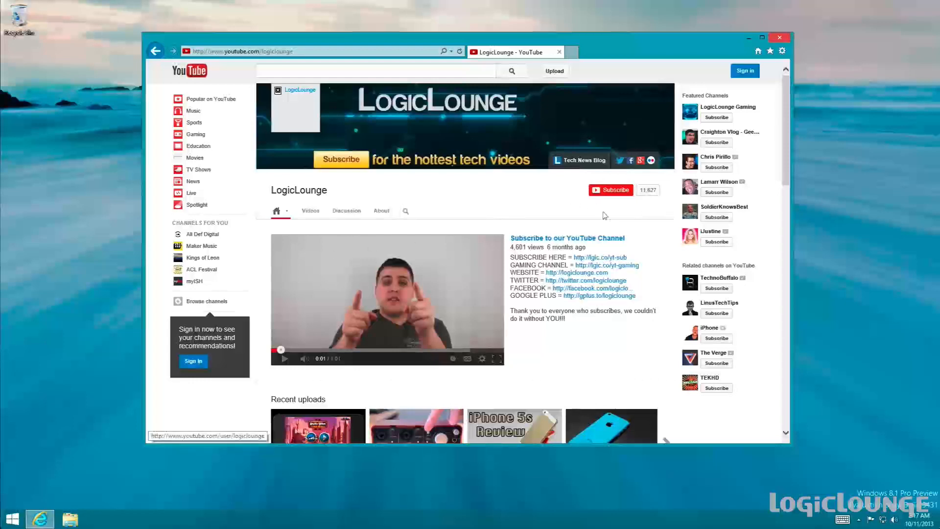
{"action": "mouse_move", "coordinate": [564, 204]}
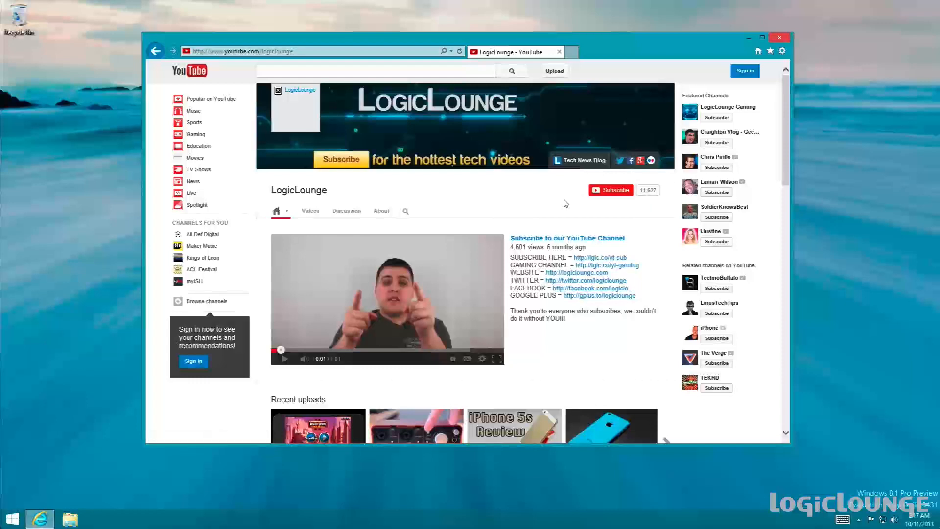